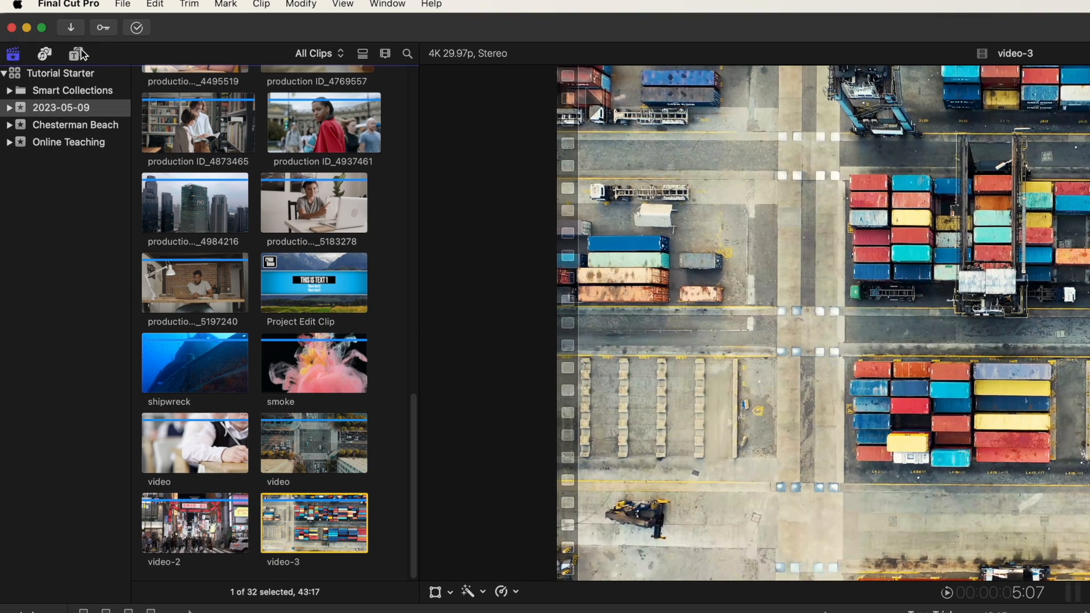
# Step: Browse the Titles sidebar to the category holding Basic Title
pyautogui.click(76, 54)
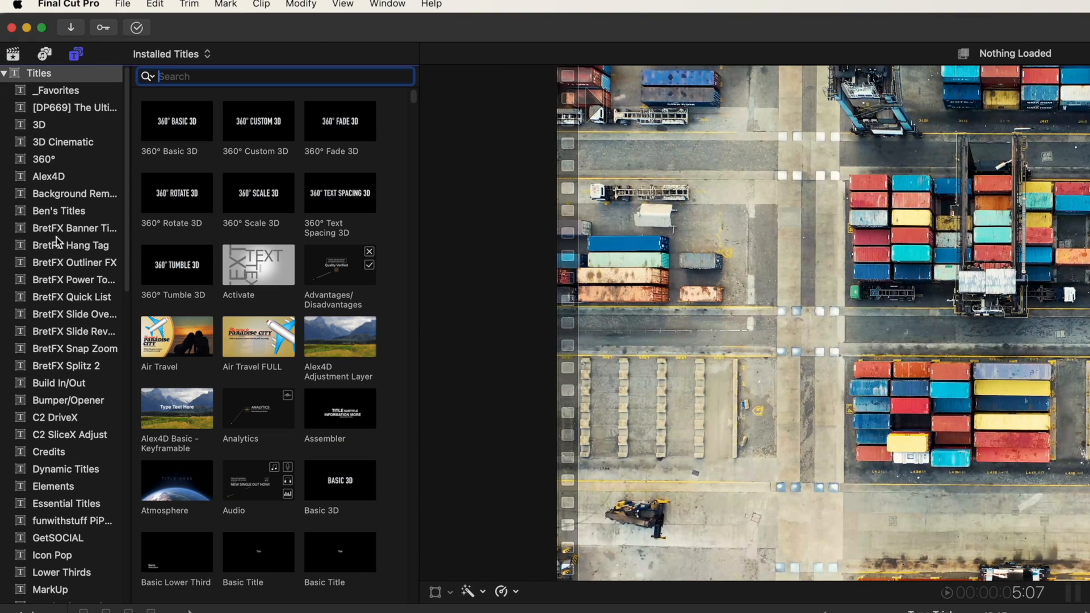
pyautogui.click(67, 400)
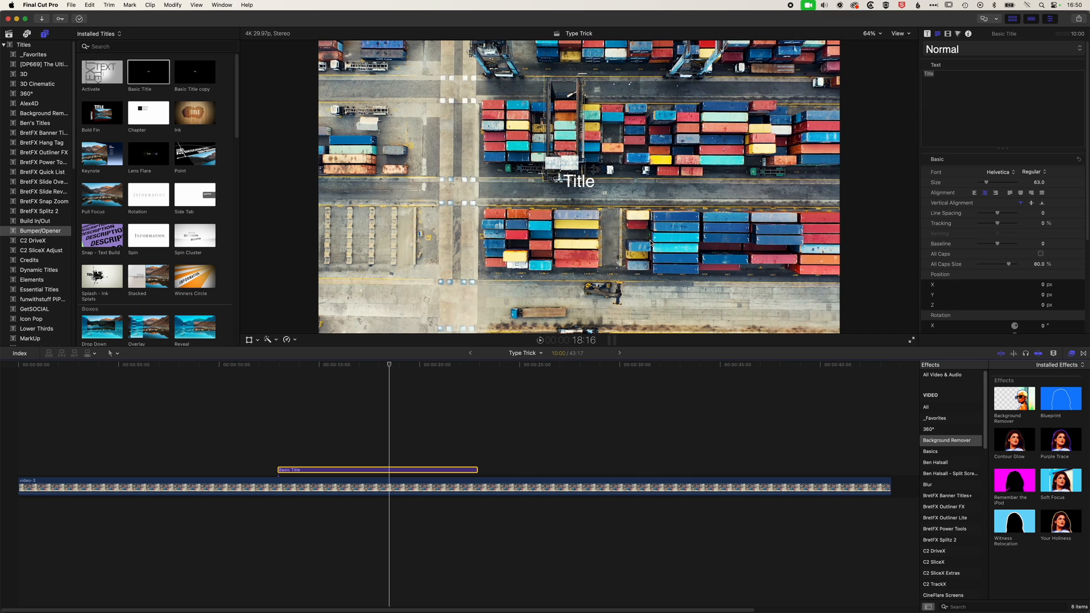
# Step: Apply the Bold 2D style to the selected title and set its text to 'O'
pyautogui.doubleClick(928, 74)
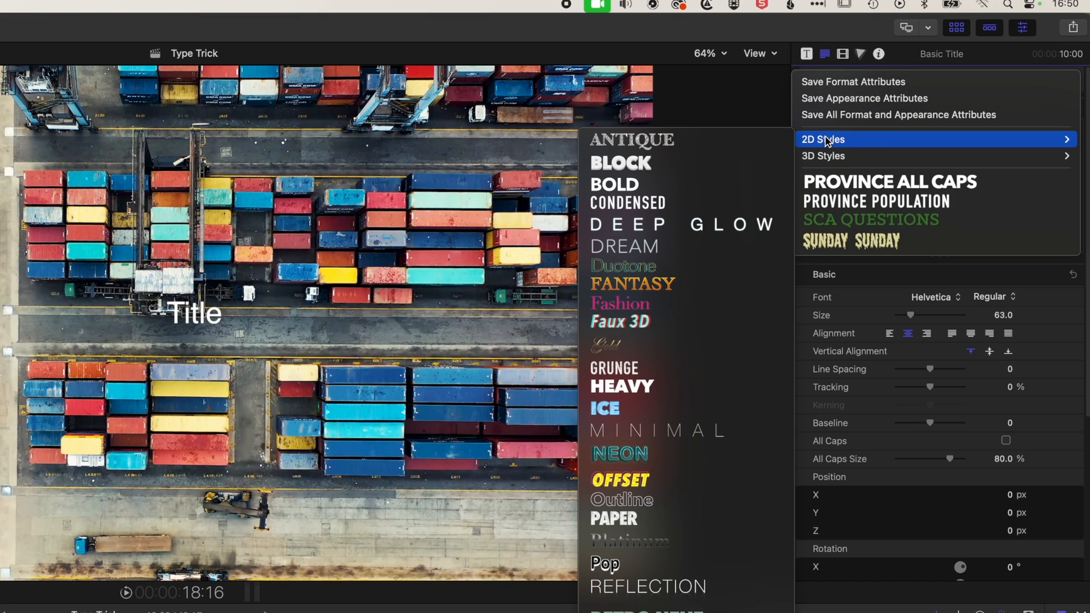
pyautogui.moveTo(686, 184)
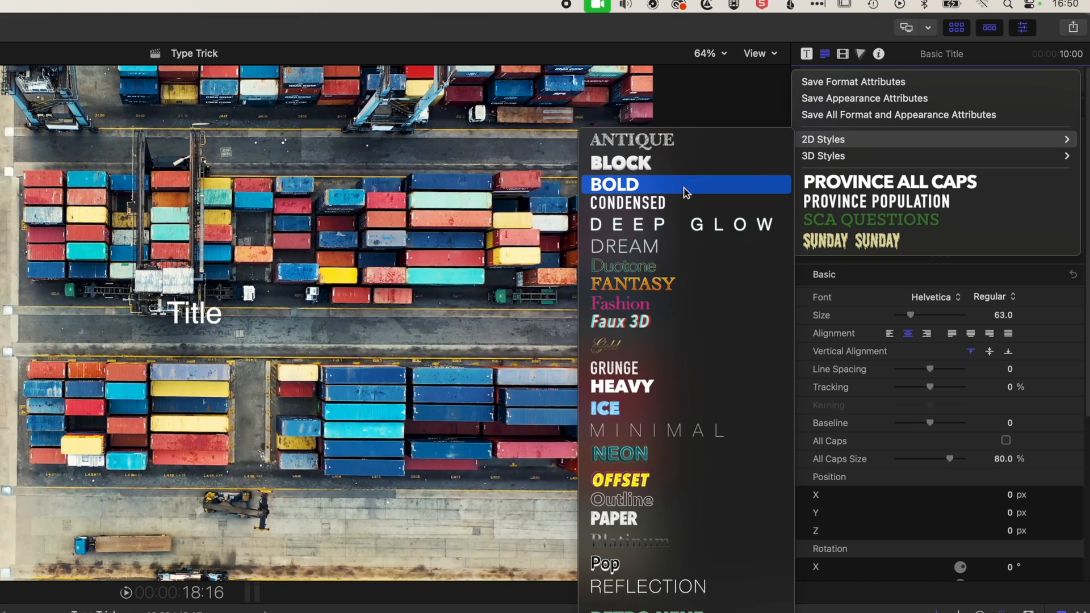
pyautogui.click(615, 184)
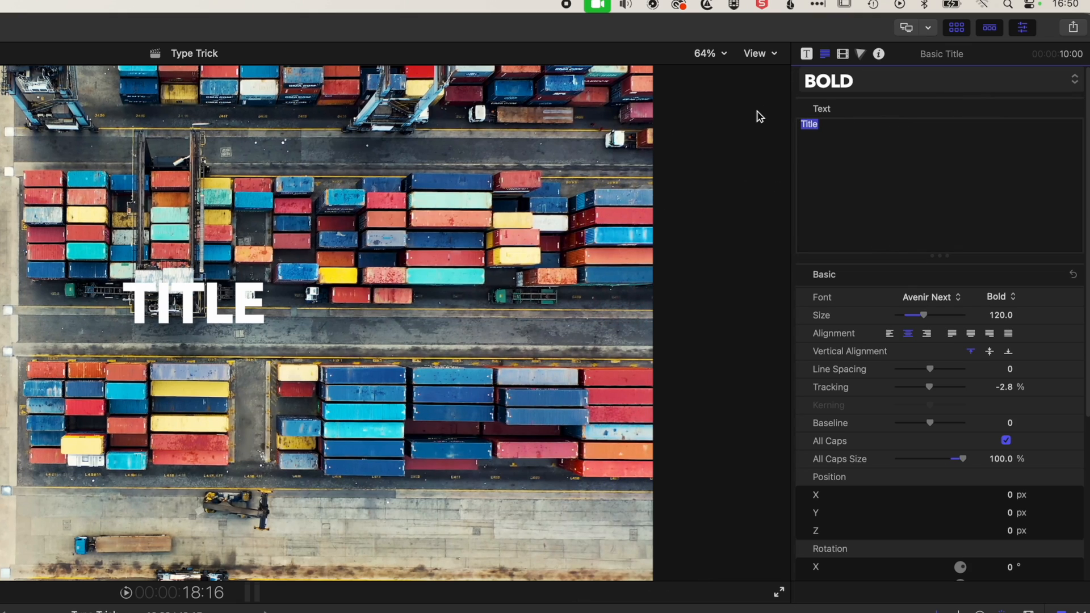
pyautogui.write('O')
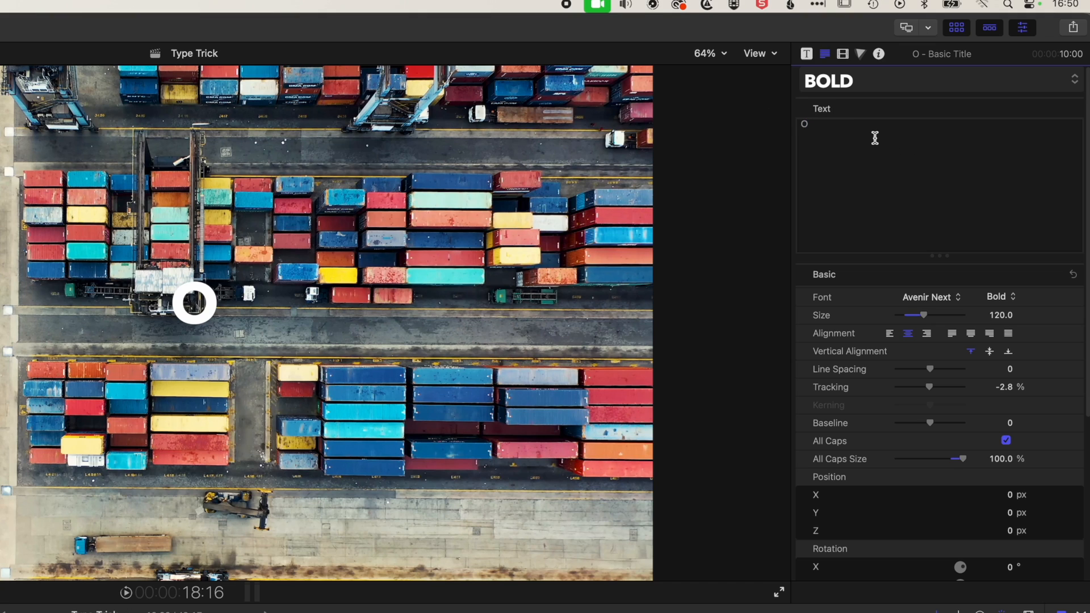
# Step: Give the O a Regular font weight and enlarge it into a big ring
pyautogui.doubleClick(804, 125)
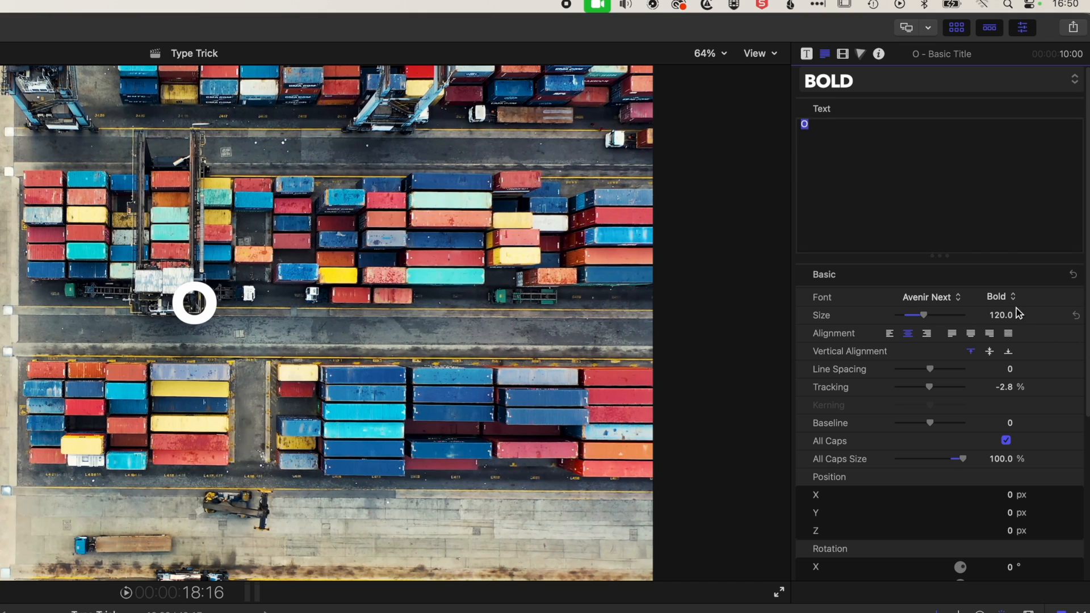
pyautogui.click(1001, 297)
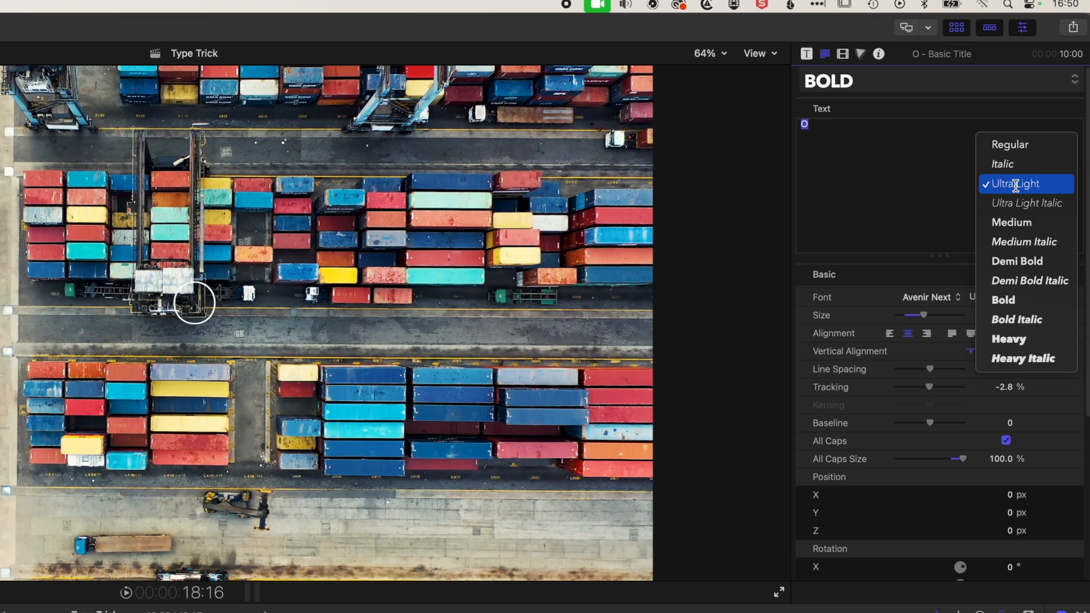
pyautogui.click(1009, 144)
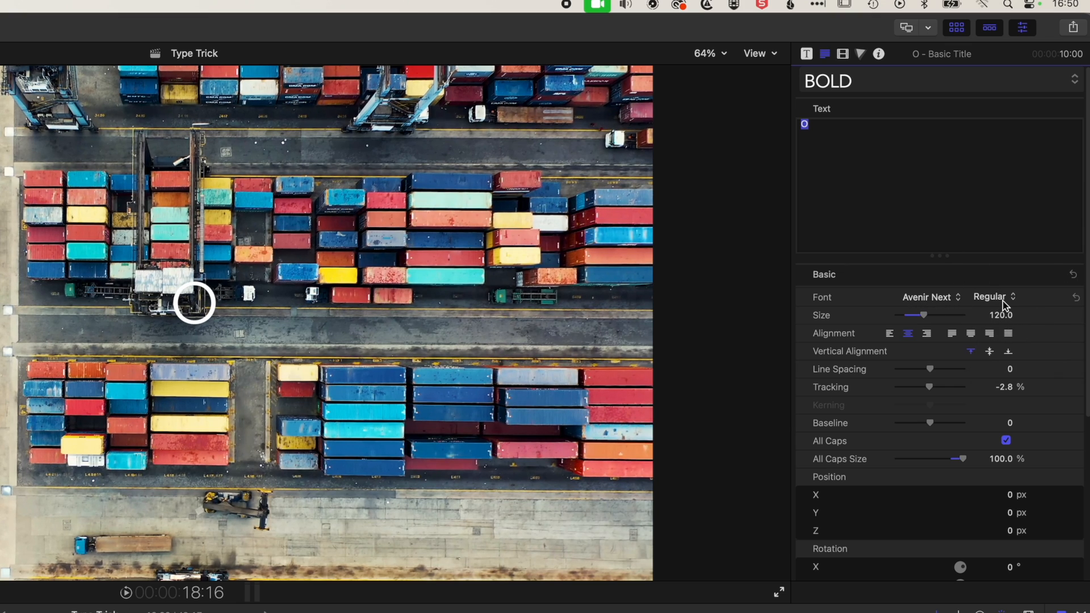
pyautogui.click(993, 296)
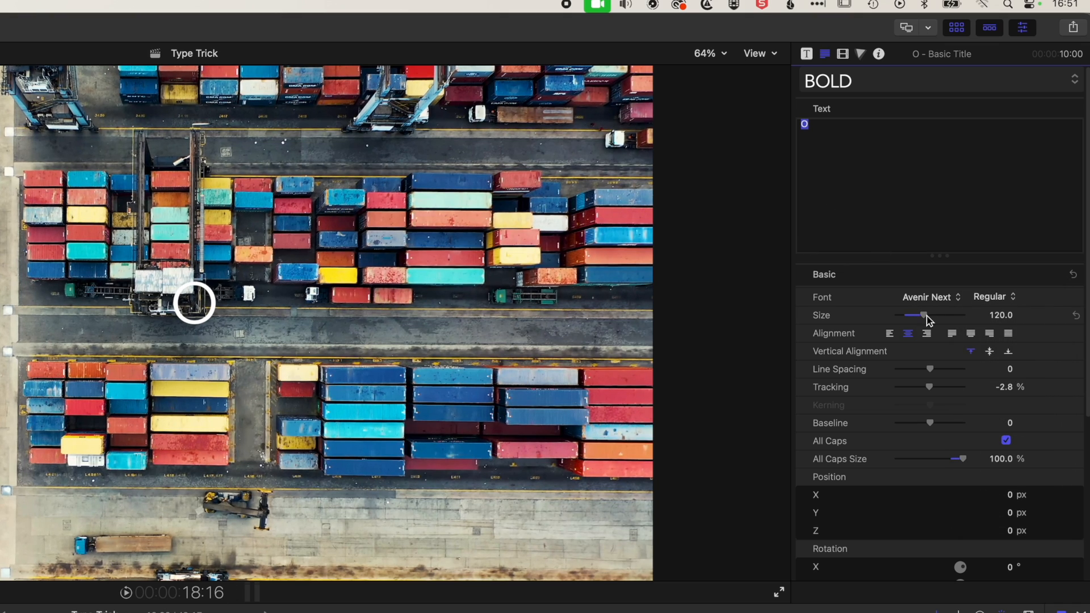
pyautogui.moveTo(923, 314); pyautogui.dragTo(963, 314)
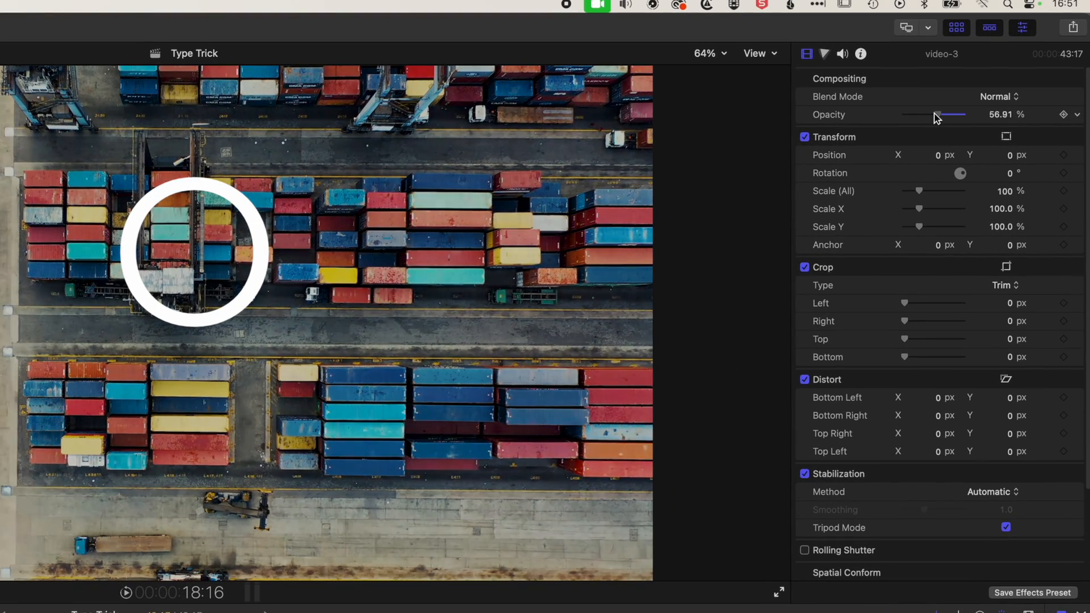
# Step: Lower the video-3 clip's Compositing Opacity to roughly half
pyautogui.moveTo(965, 113); pyautogui.dragTo(917, 113)
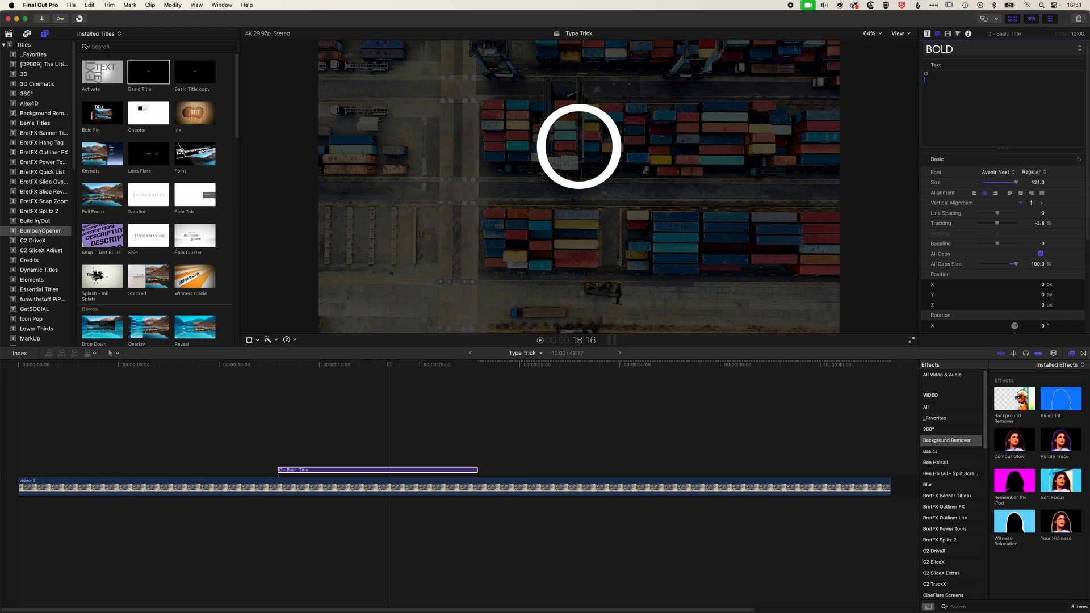
# Step: Bring up the Character Viewer and browse to the Arrows section
pyautogui.press('ctrl+cmd+space')
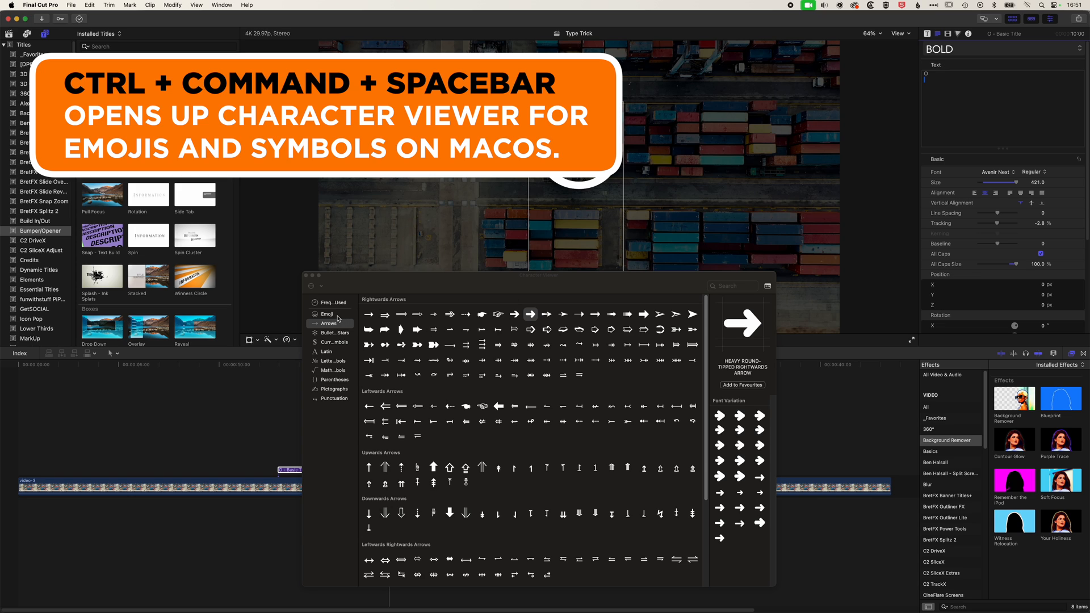
pyautogui.click(327, 313)
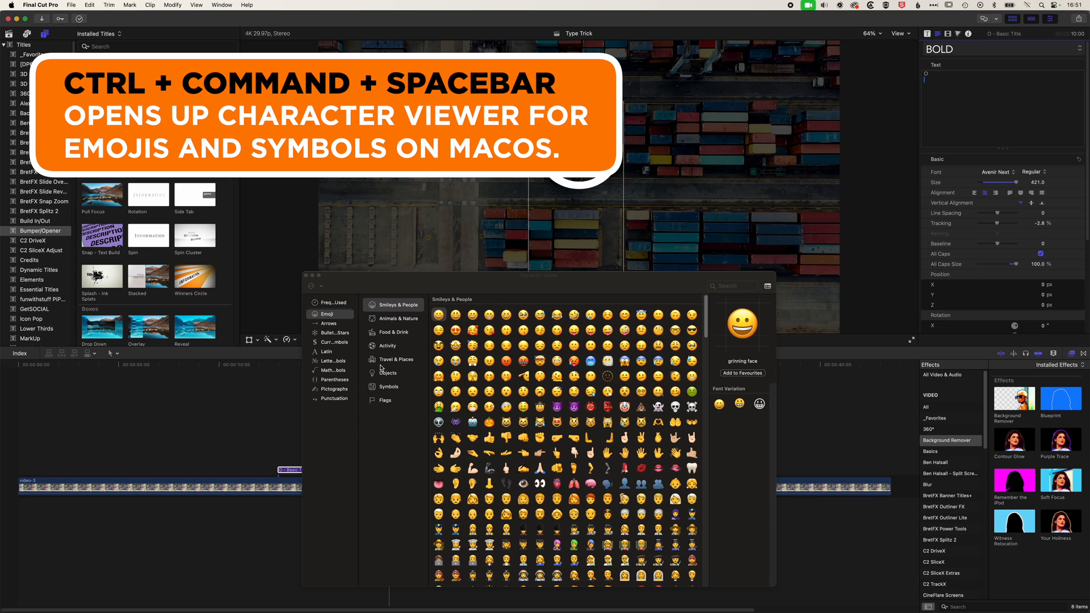
pyautogui.click(388, 372)
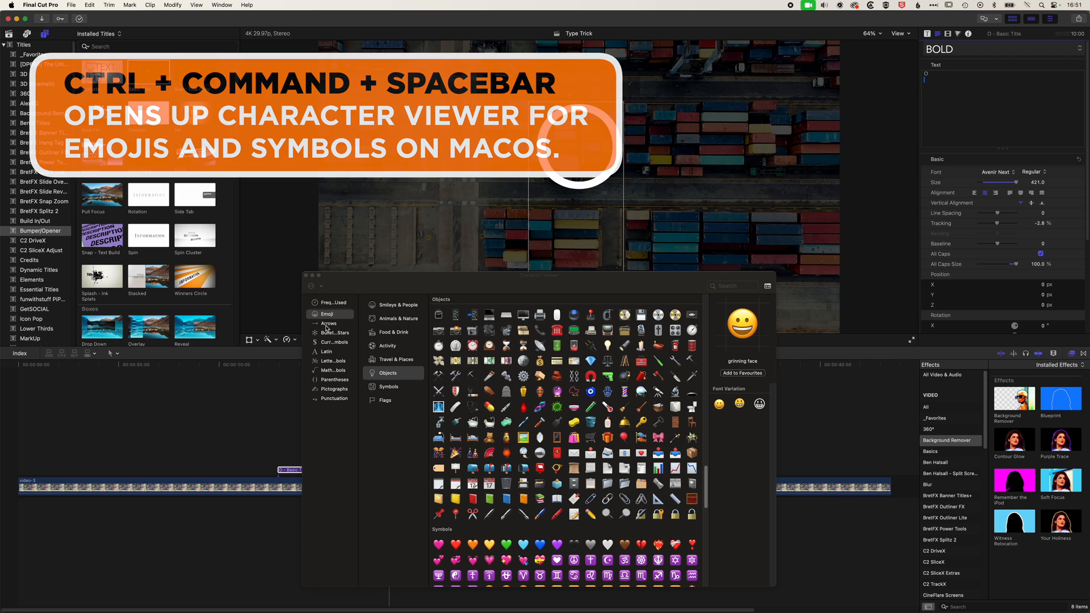
pyautogui.click(328, 322)
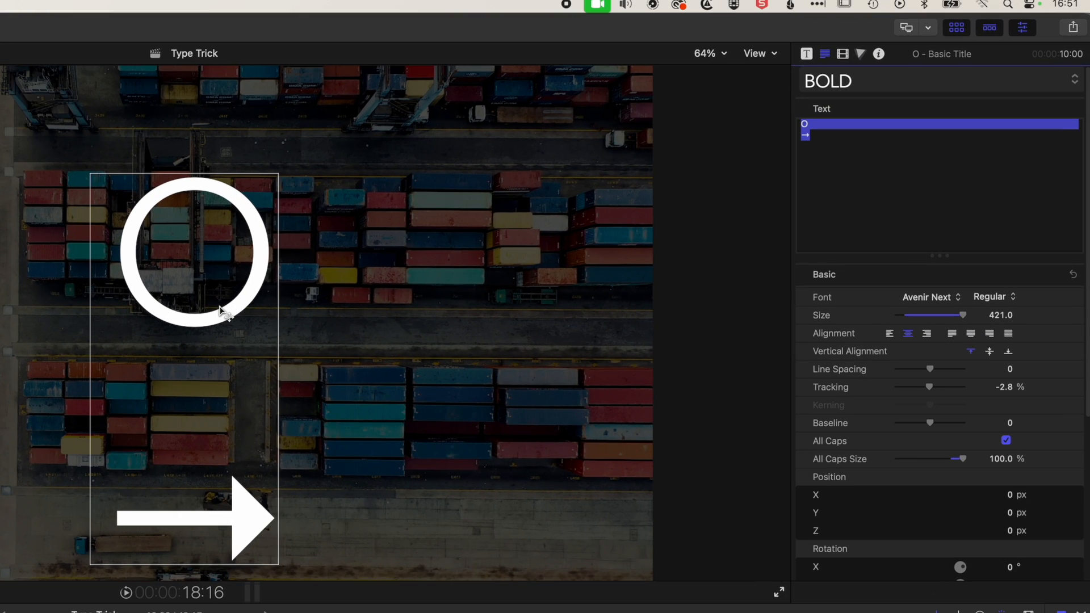
# Step: Pull Line Spacing negative and shrink the arrow so it sits centred inside the O ring
pyautogui.moveTo(930, 368); pyautogui.dragTo(916, 368)
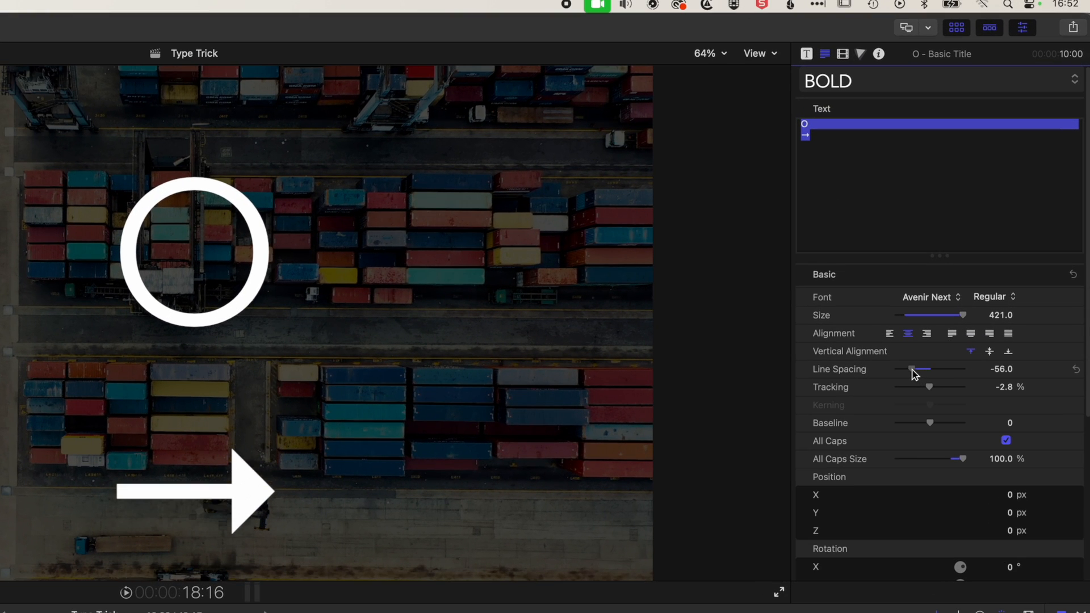
pyautogui.moveTo(916, 368); pyautogui.dragTo(903, 368)
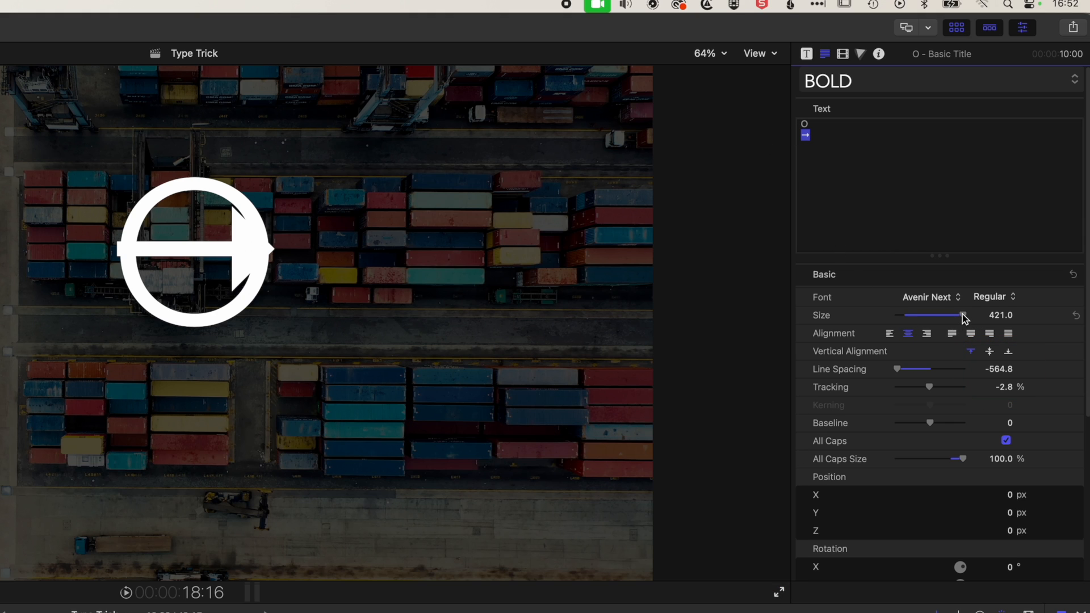
pyautogui.moveTo(965, 315); pyautogui.dragTo(936, 314)
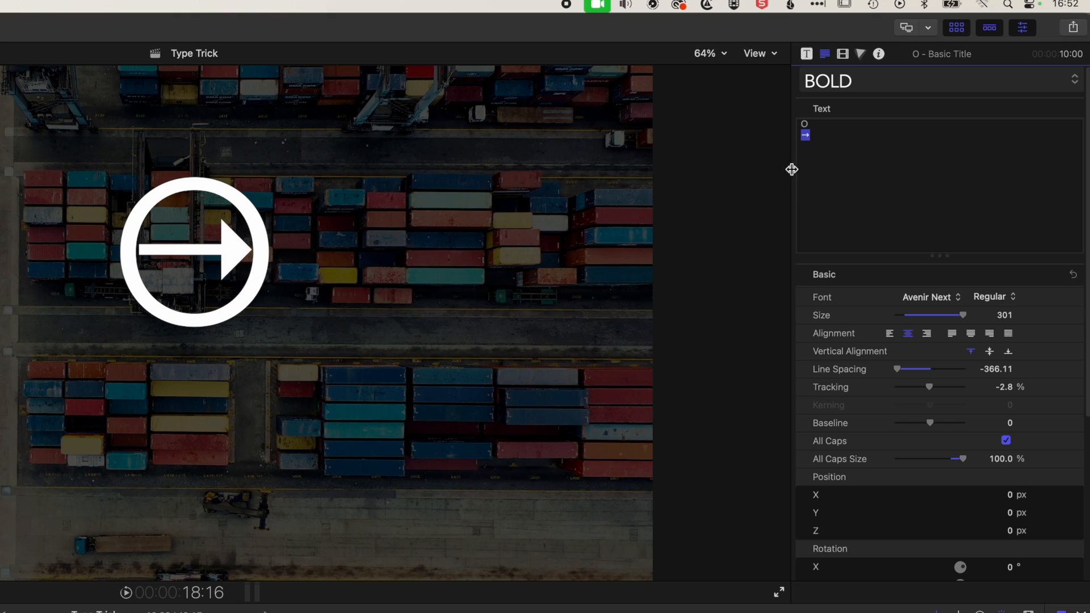
pyautogui.moveTo(961, 315); pyautogui.dragTo(956, 314)
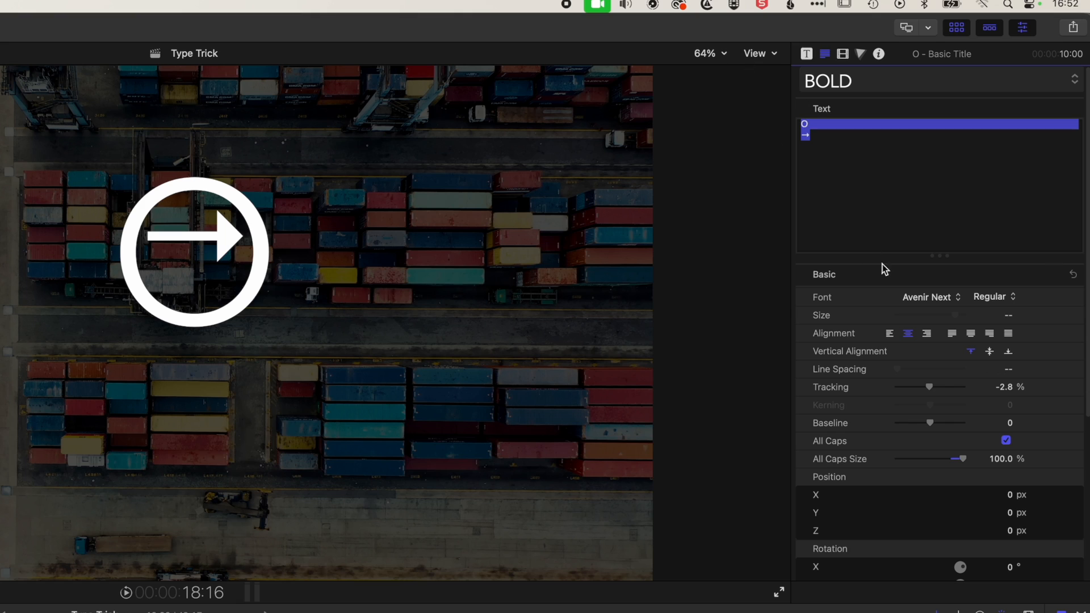
pyautogui.click(1003, 369)
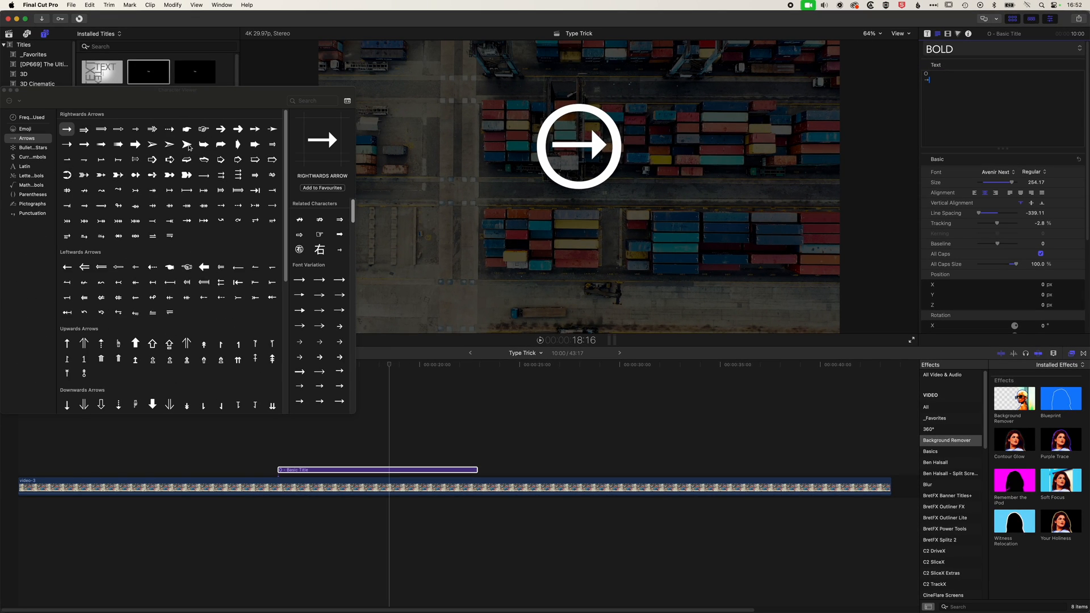
# Step: Swap the arrow for the Black Right Pointing Index and raise its Baseline inside the ring
pyautogui.click(185, 130)
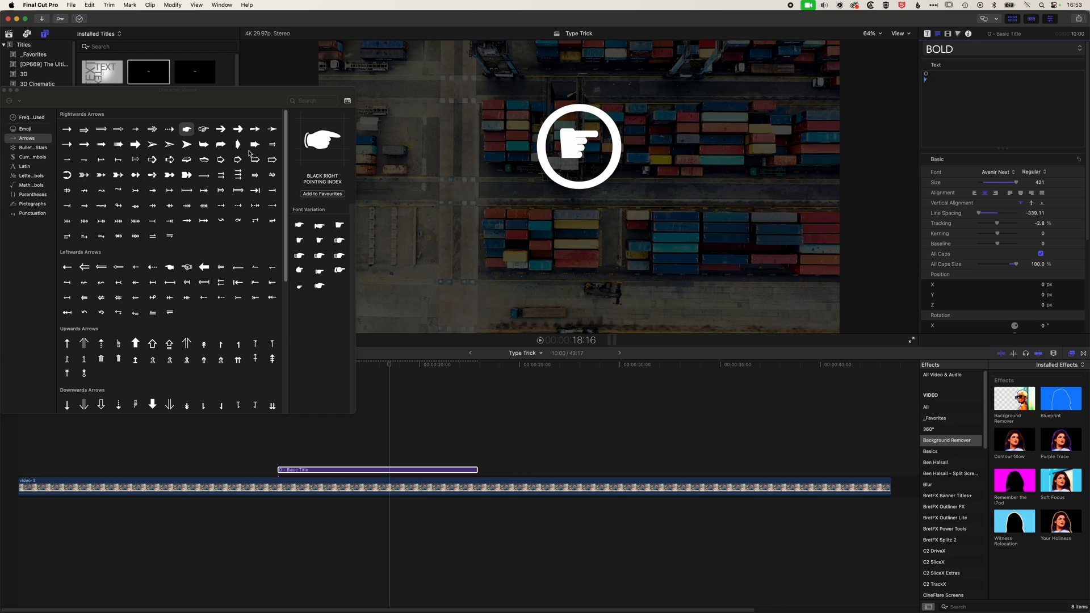
pyautogui.moveTo(937, 81)
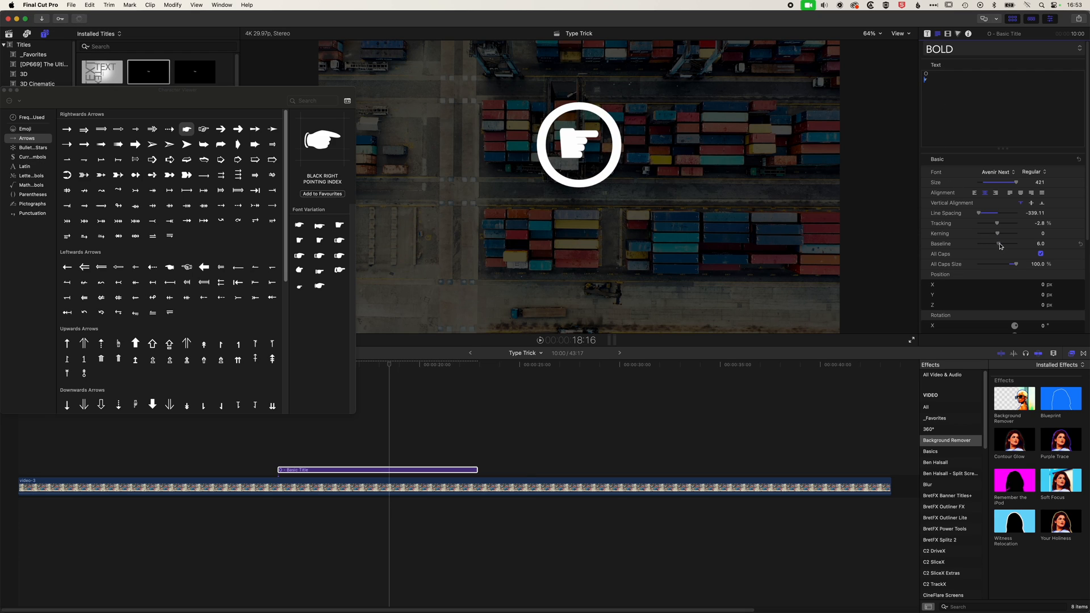
pyautogui.moveTo(996, 243); pyautogui.dragTo(1004, 243)
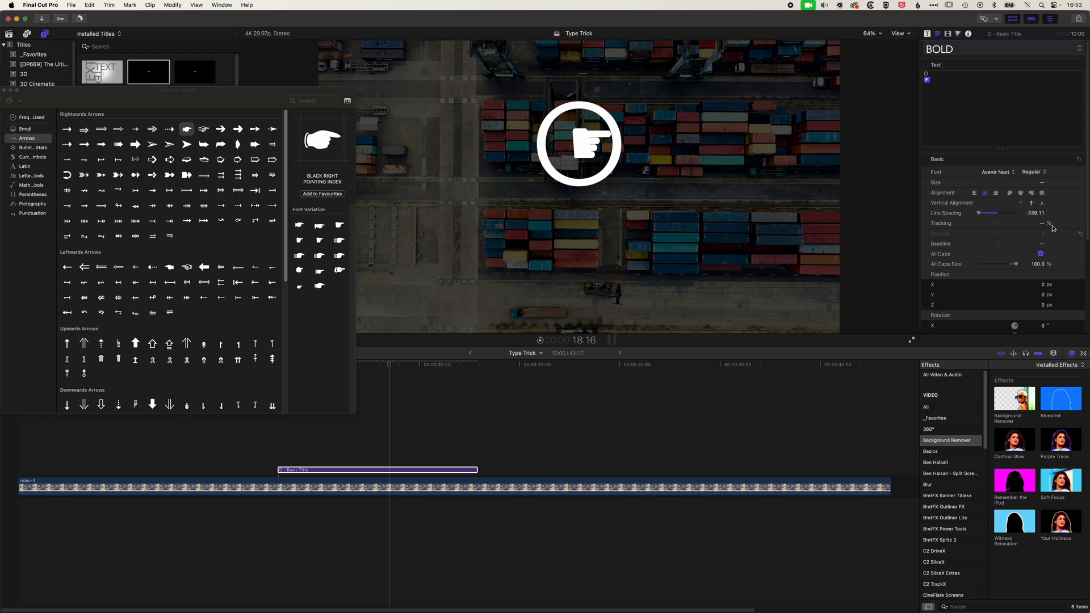
pyautogui.moveTo(1001, 223); pyautogui.dragTo(1050, 224)
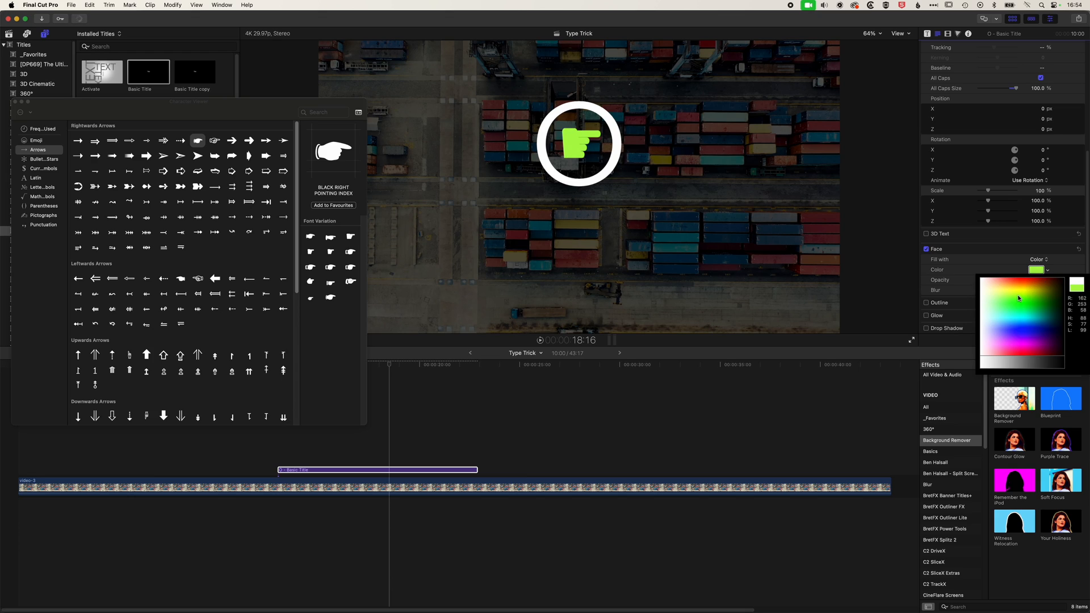
# Step: Colour the hand's Face pink, then start picking a colour for the ring
pyautogui.click(1017, 345)
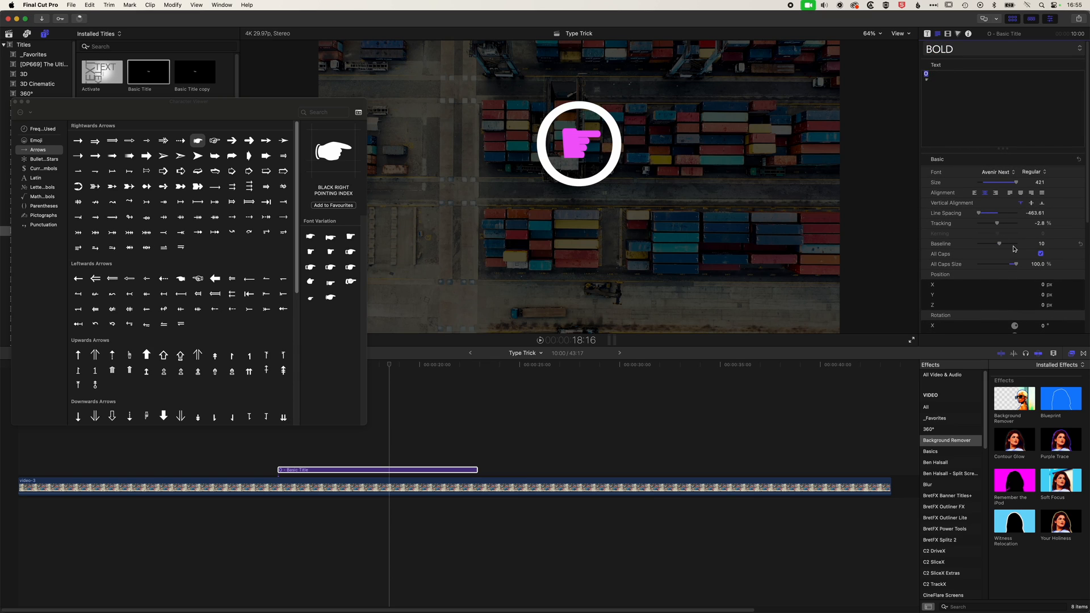
pyautogui.click(1036, 271)
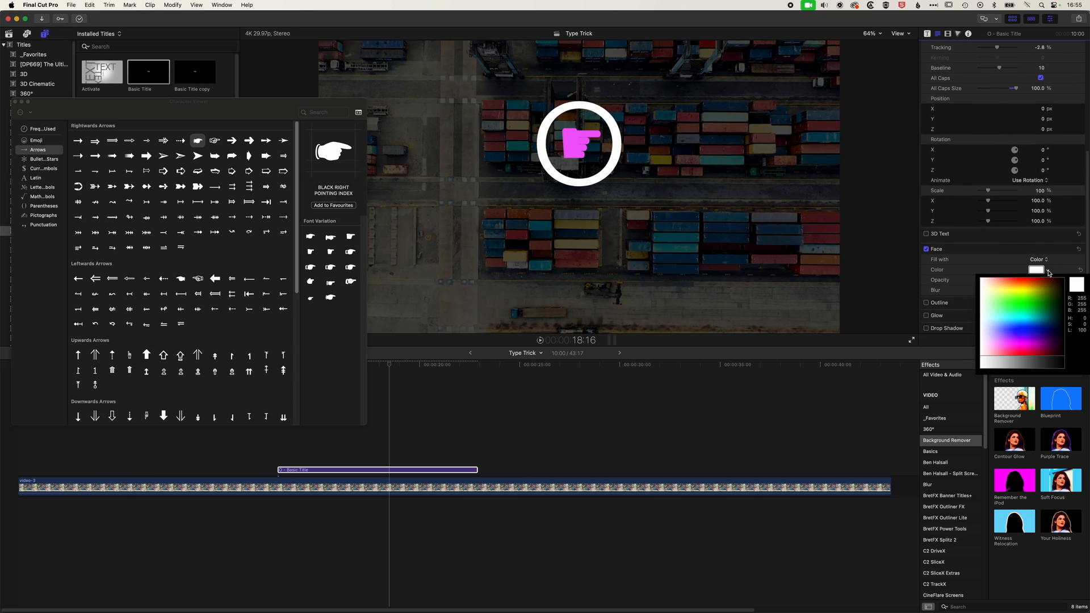
pyautogui.click(1022, 292)
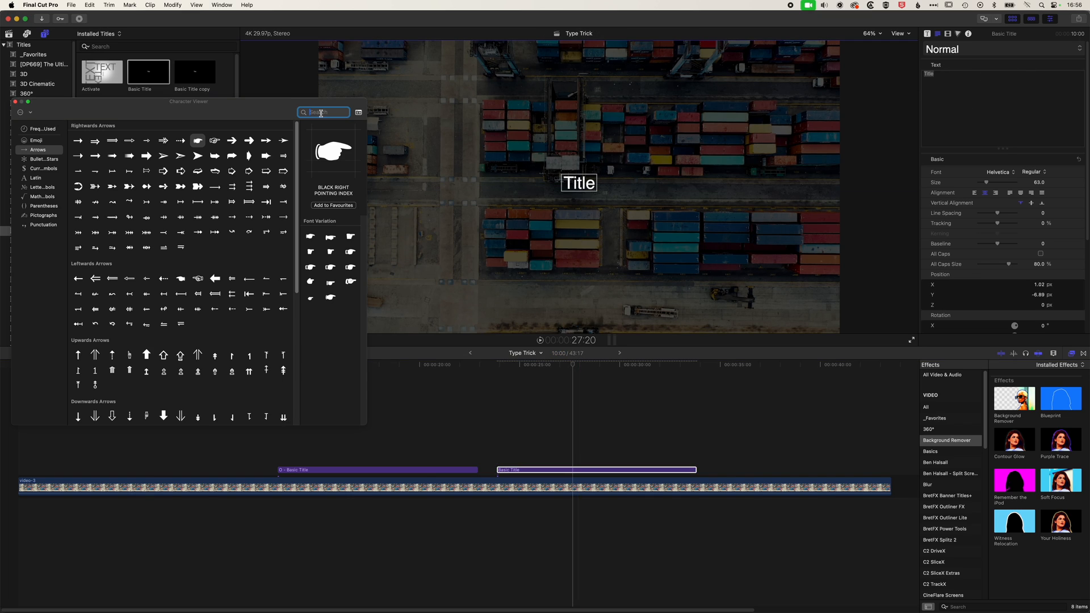
# Step: Insert a BLACK CIRCLE character as the title text and enlarge it to about size 423
pyautogui.write('circle')
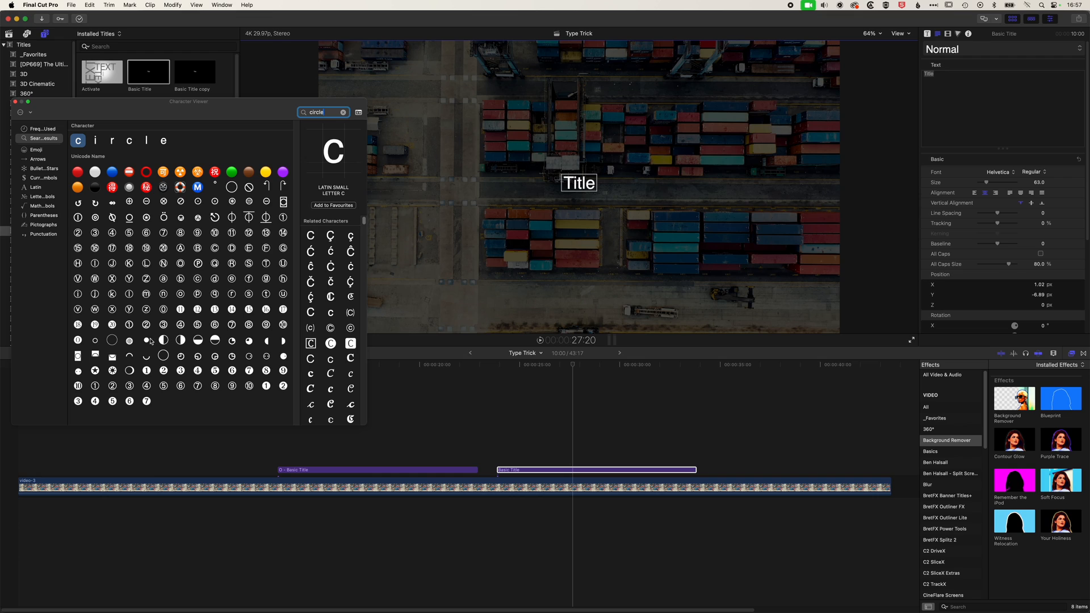
pyautogui.click(147, 340)
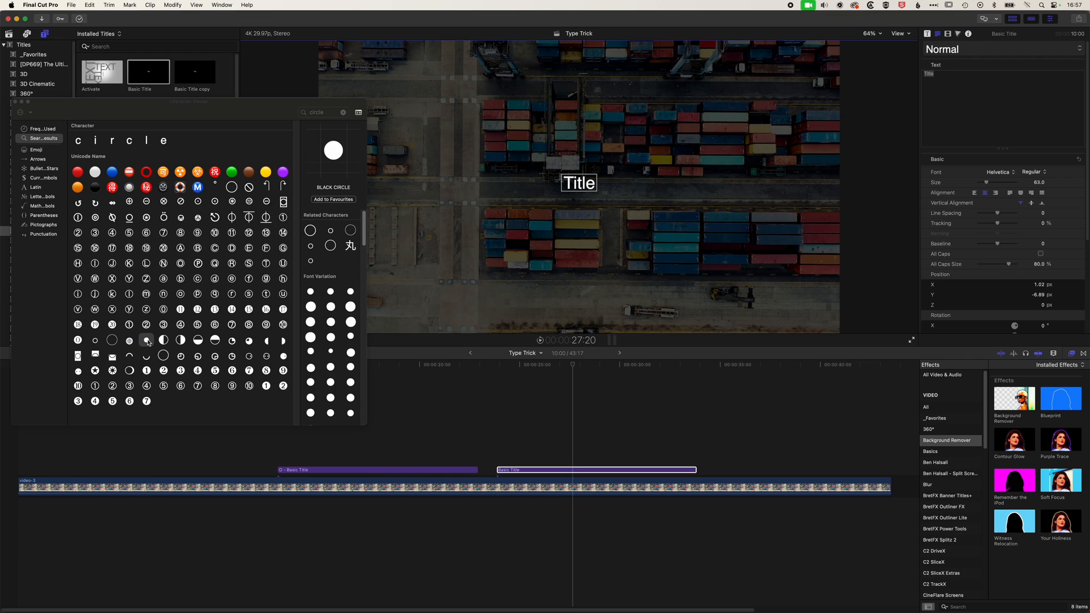
pyautogui.click(146, 340)
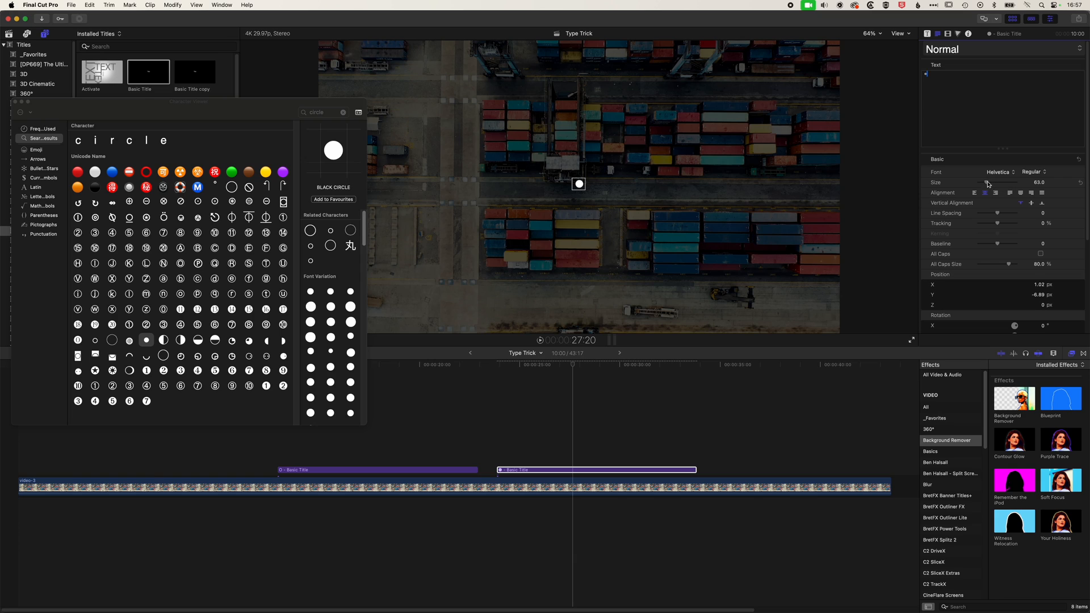
pyautogui.moveTo(986, 181); pyautogui.dragTo(1036, 182)
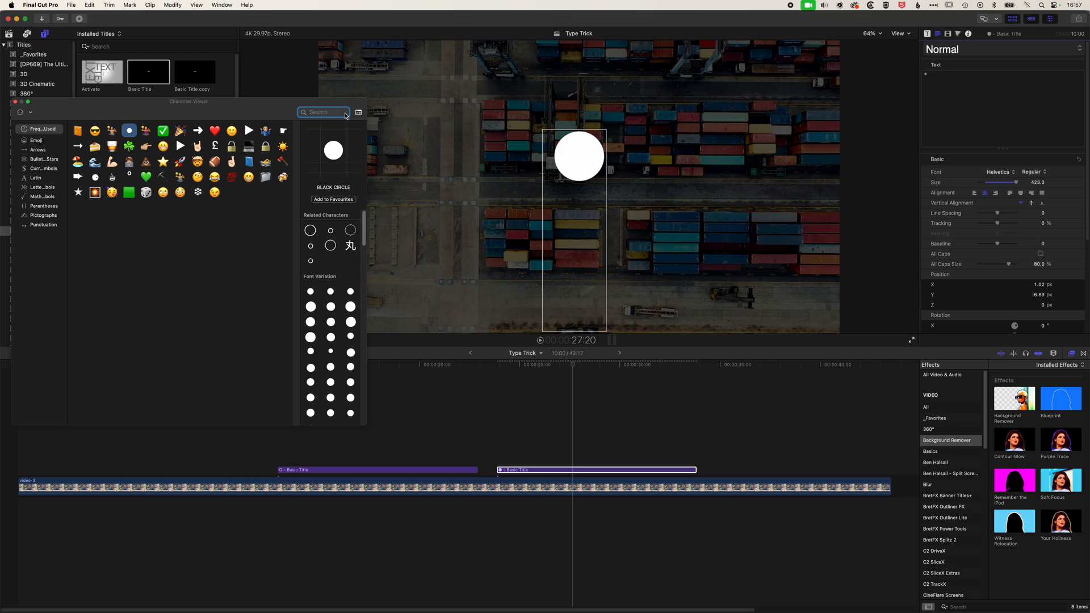
# Step: Insert the iPhone glyph into the title and shrink the glyphs
pyautogui.write('iphone')
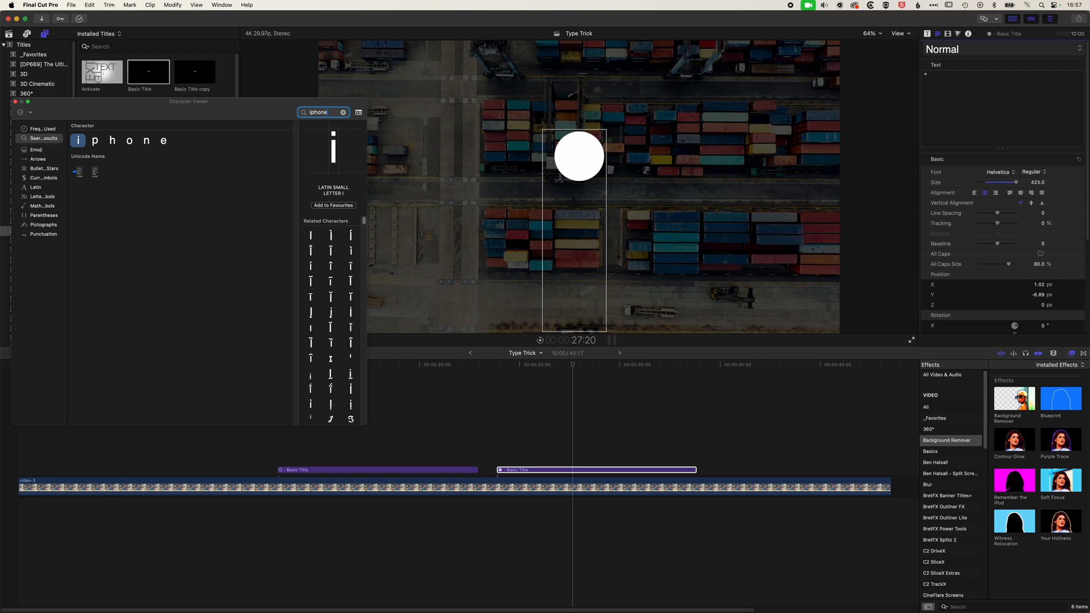
pyautogui.click(94, 171)
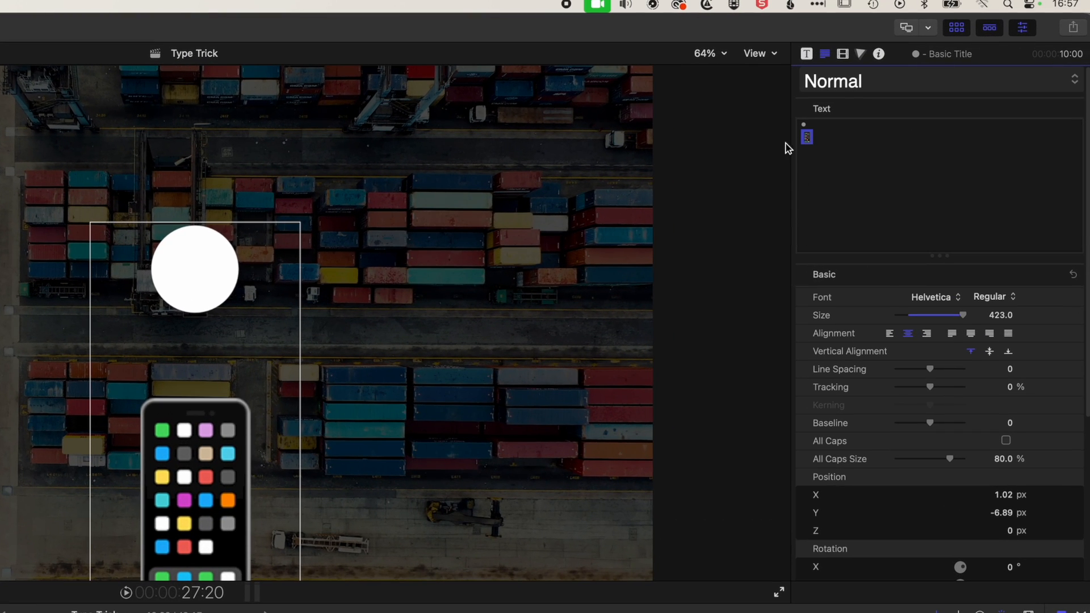
pyautogui.moveTo(963, 315); pyautogui.dragTo(924, 314)
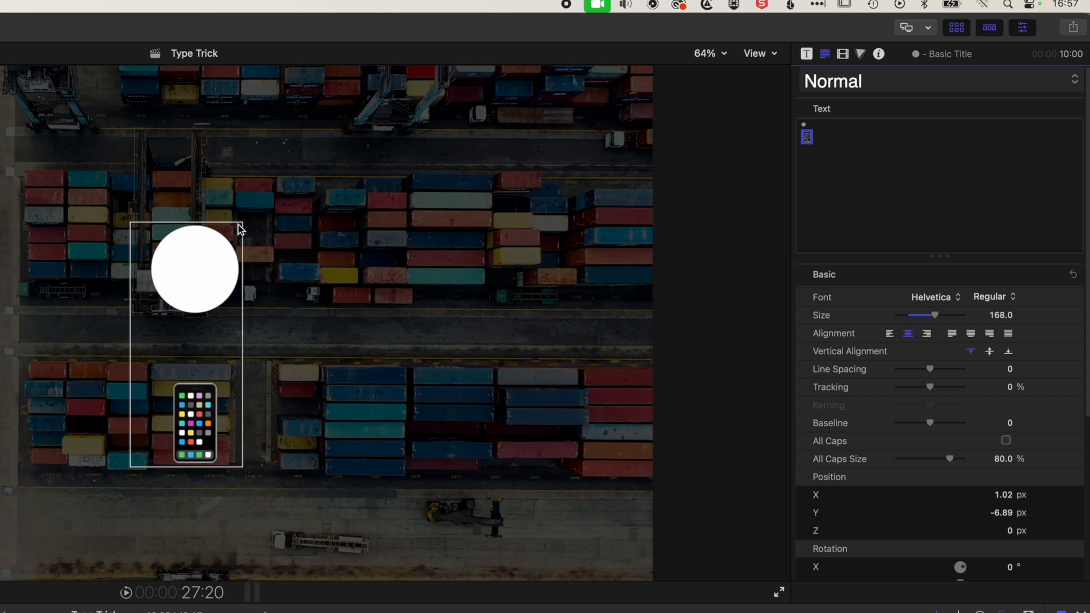
pyautogui.click(939, 124)
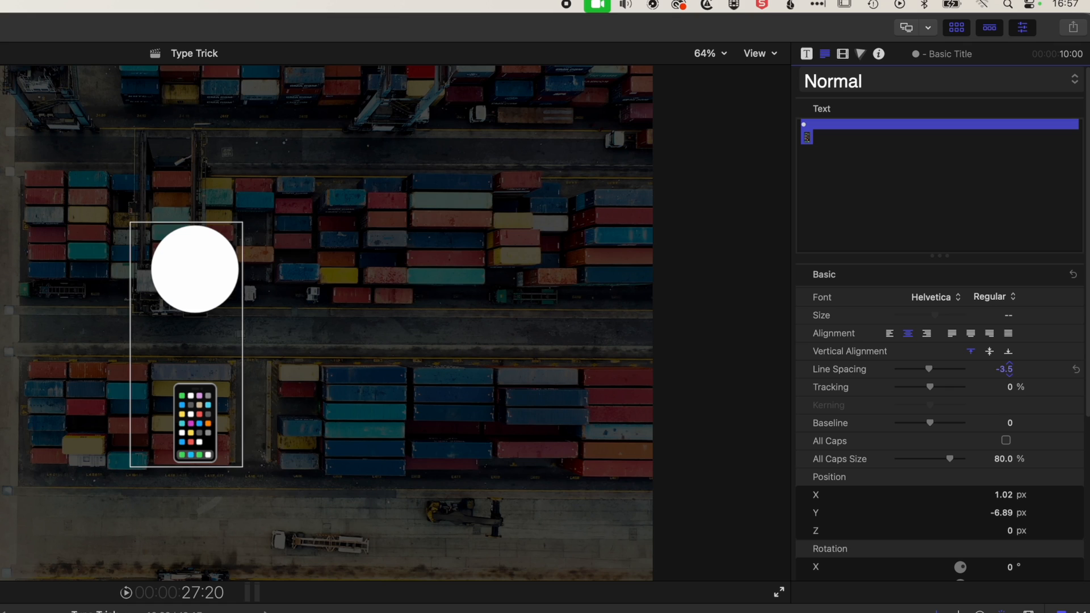
# Step: Tighten Line Spacing to about -293 so the iPhone sits inside the circle
pyautogui.moveTo(953, 369); pyautogui.dragTo(903, 369)
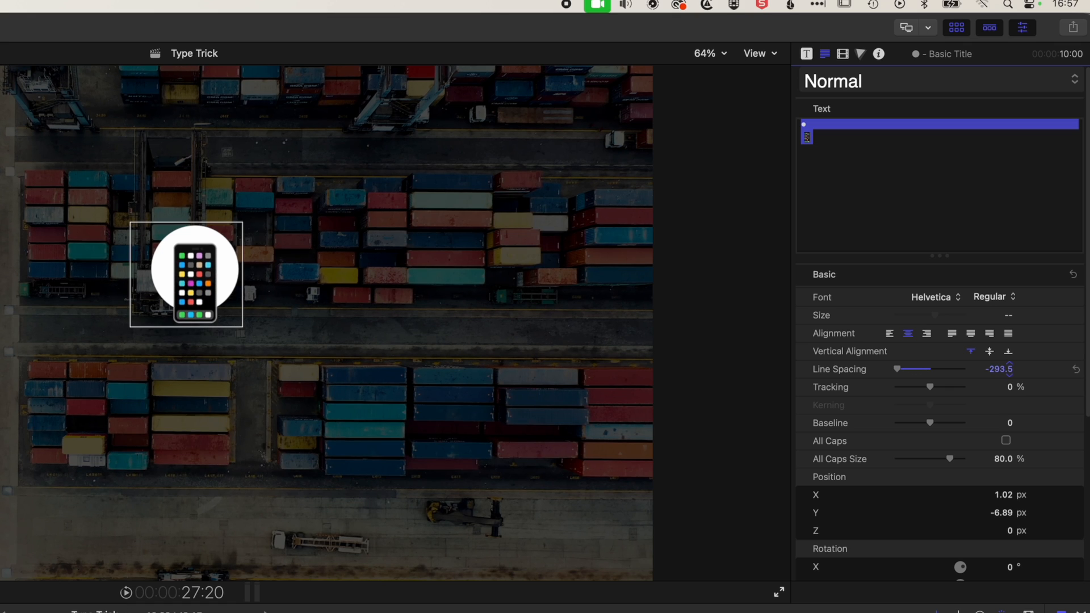
pyautogui.moveTo(897, 315); pyautogui.dragTo(934, 315)
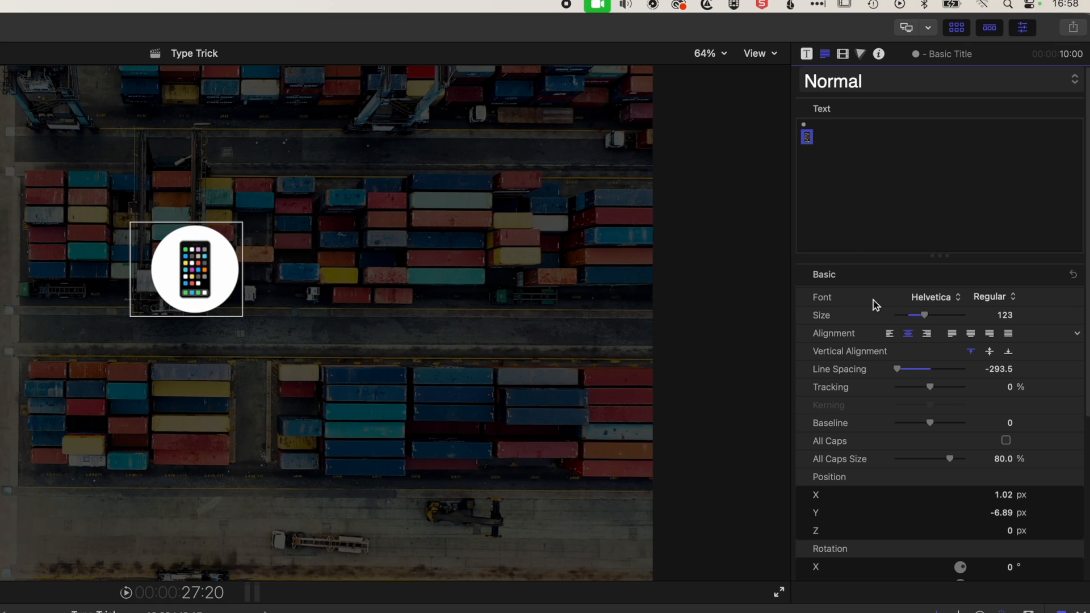
pyautogui.moveTo(198, 252)
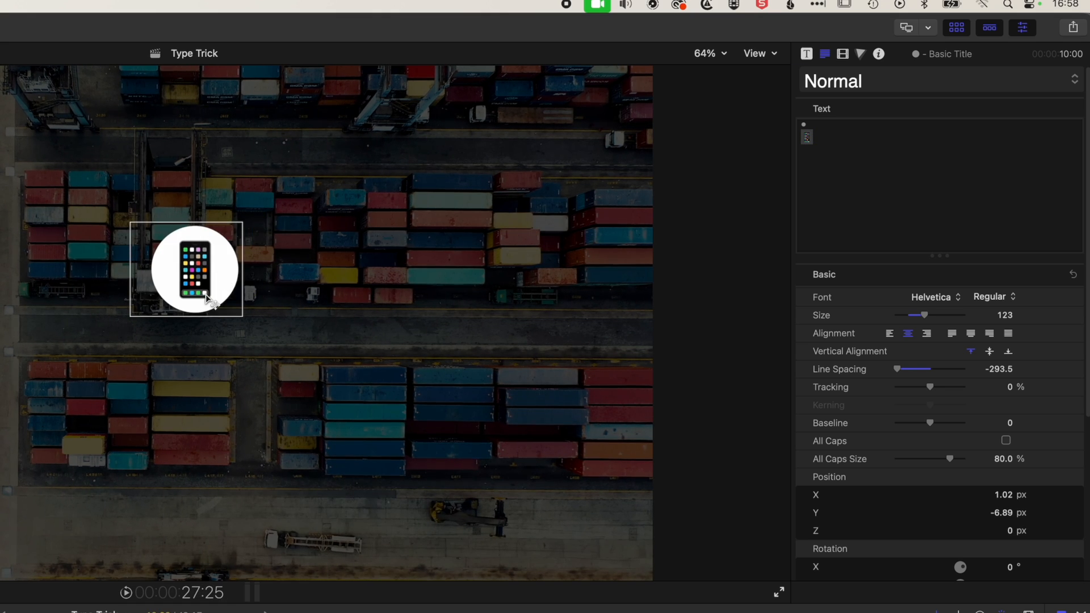
# Step: Recolour the circle character's Face fill to a bright lime-yellow
pyautogui.moveTo(924, 315); pyautogui.dragTo(958, 315)
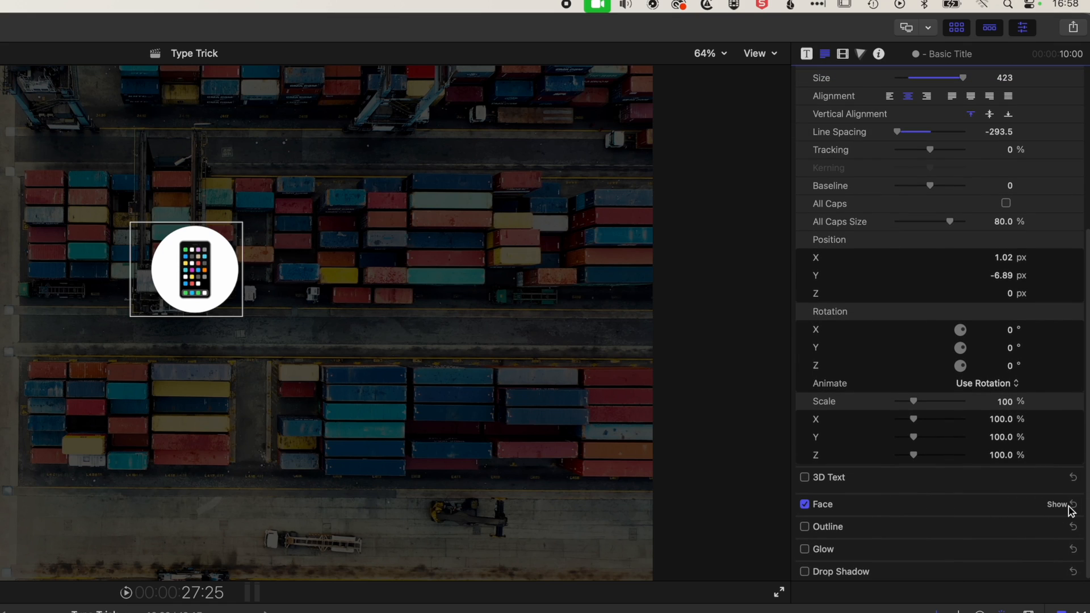
pyautogui.click(1057, 504)
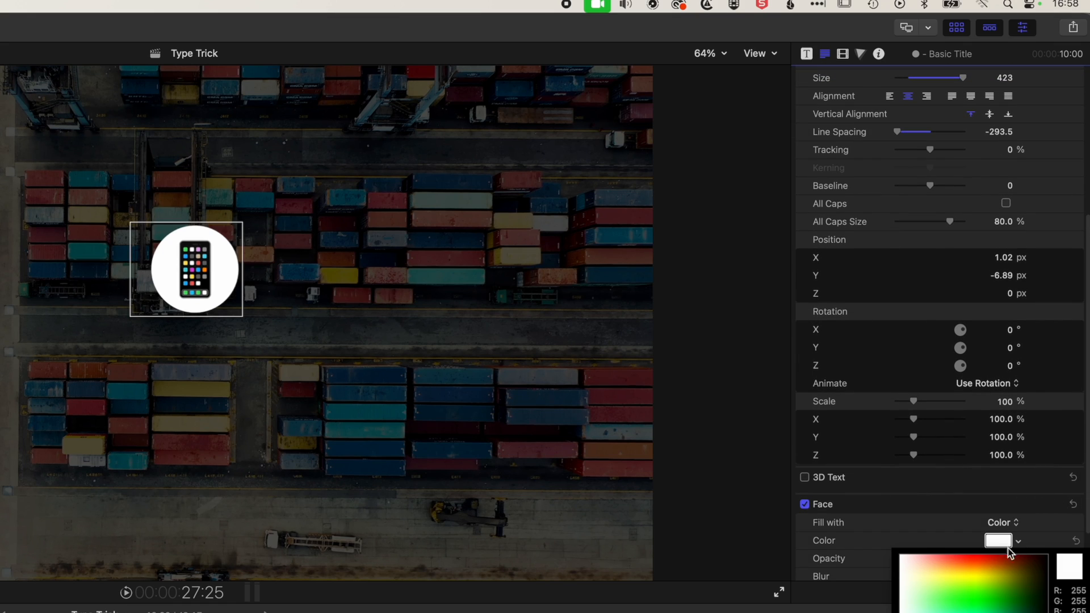
pyautogui.click(964, 582)
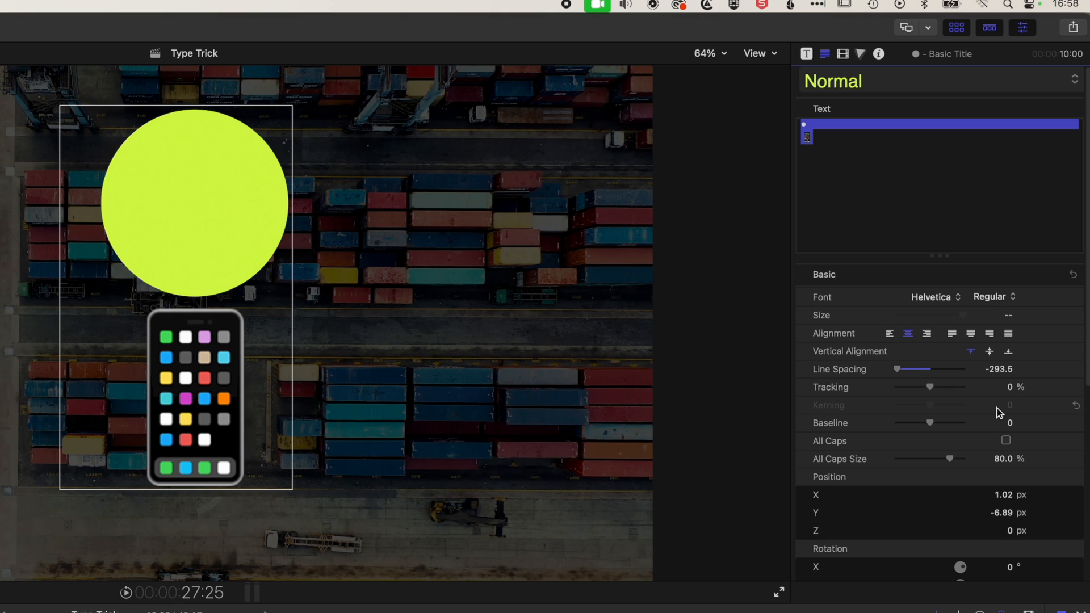
pyautogui.moveTo(933, 389)
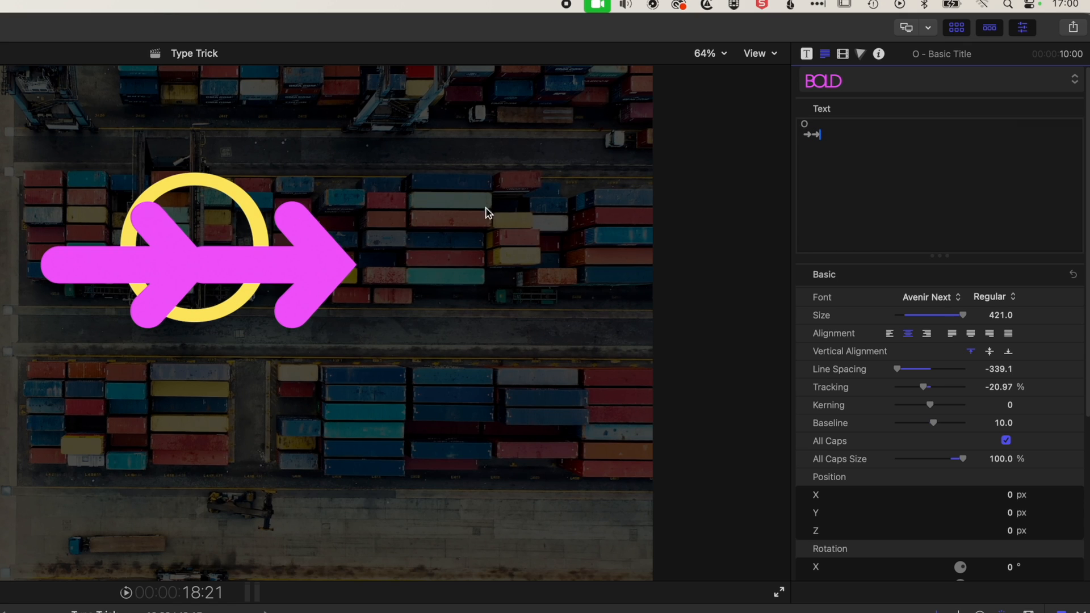
# Step: Reduce the pink arrow's Size so it fits inside the yellow ring
pyautogui.press('backspace')
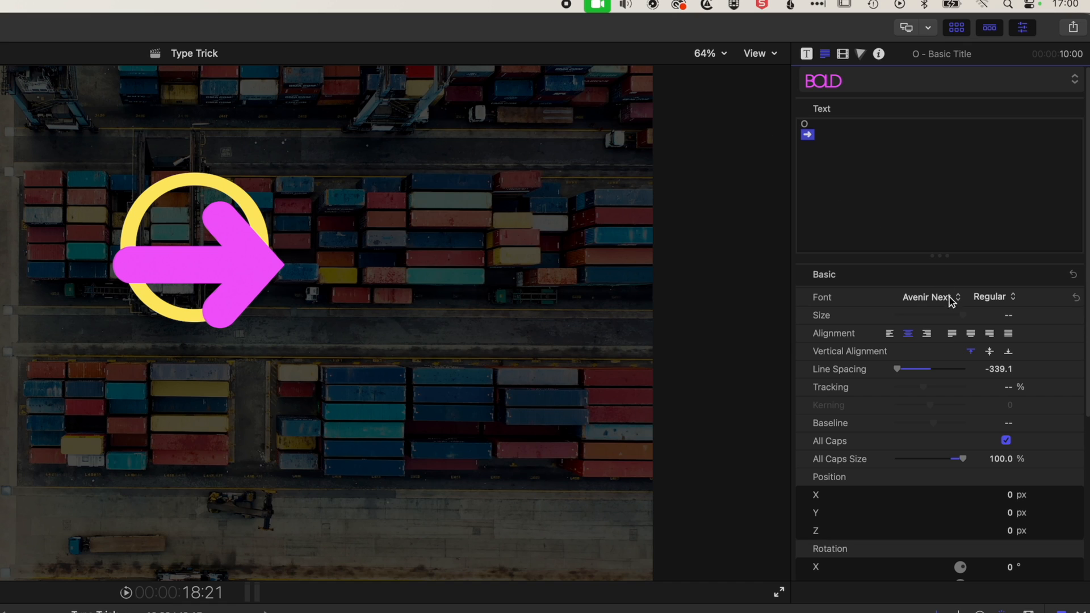
pyautogui.moveTo(1001, 315); pyautogui.dragTo(1004, 314)
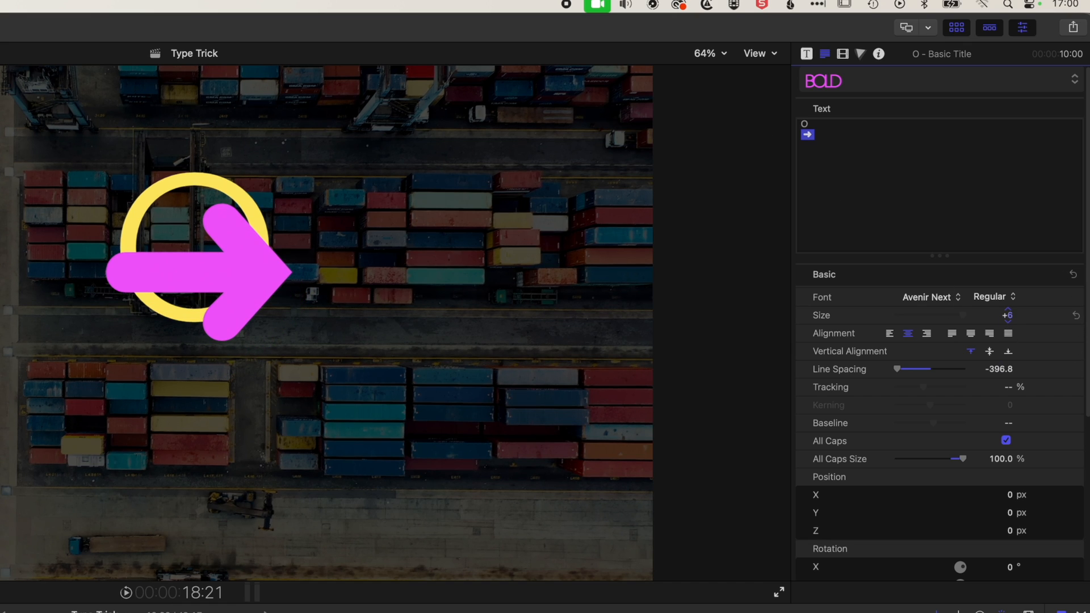
pyautogui.click(994, 315)
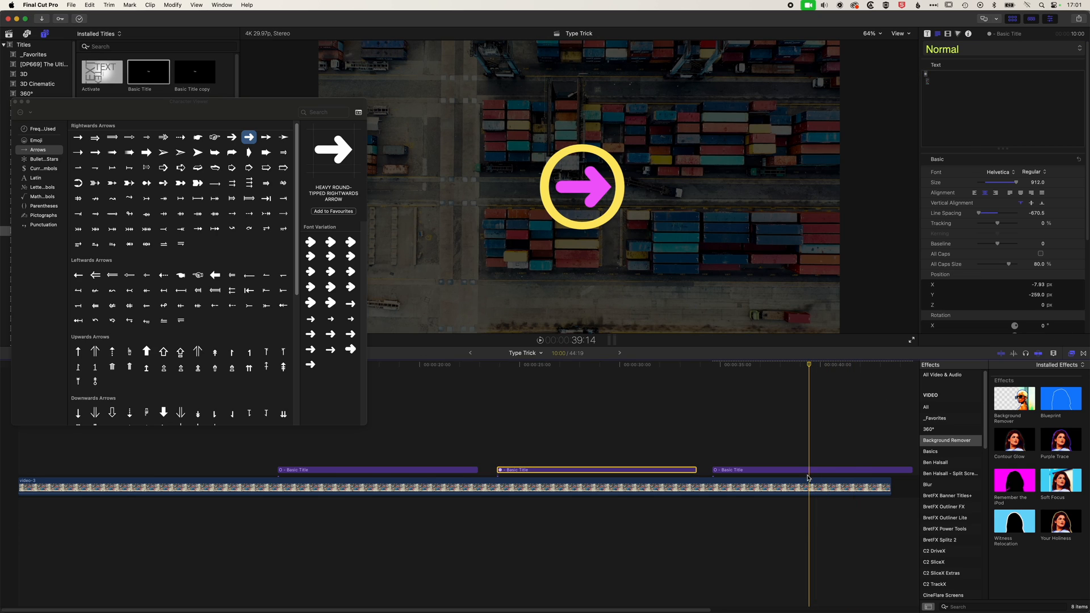
# Step: Apply the BOLD preset to the ring-and-arrow title clip
pyautogui.click(809, 469)
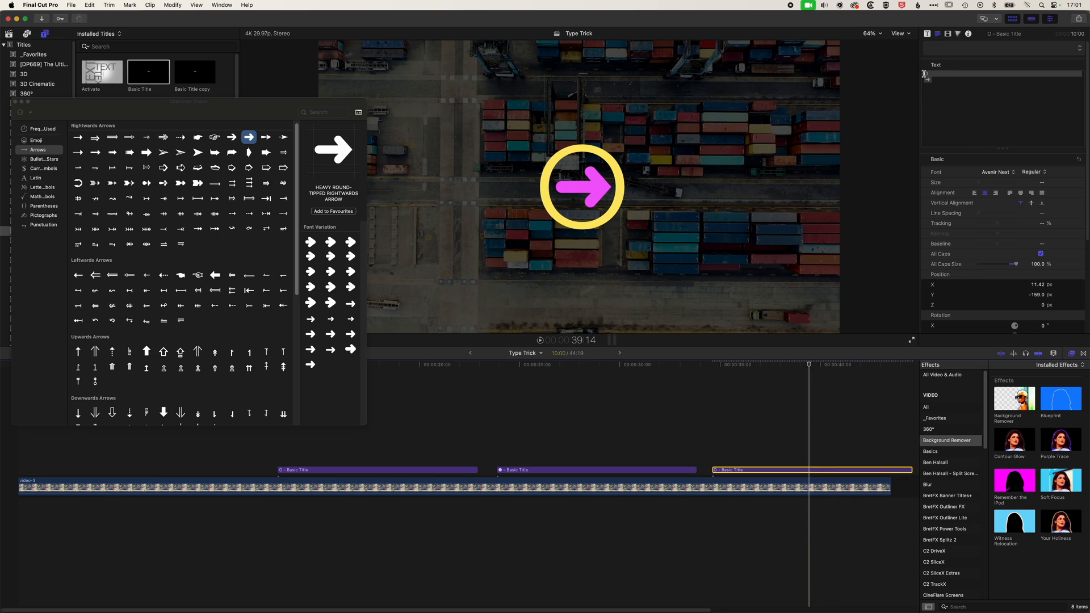
pyautogui.write('BOLD')
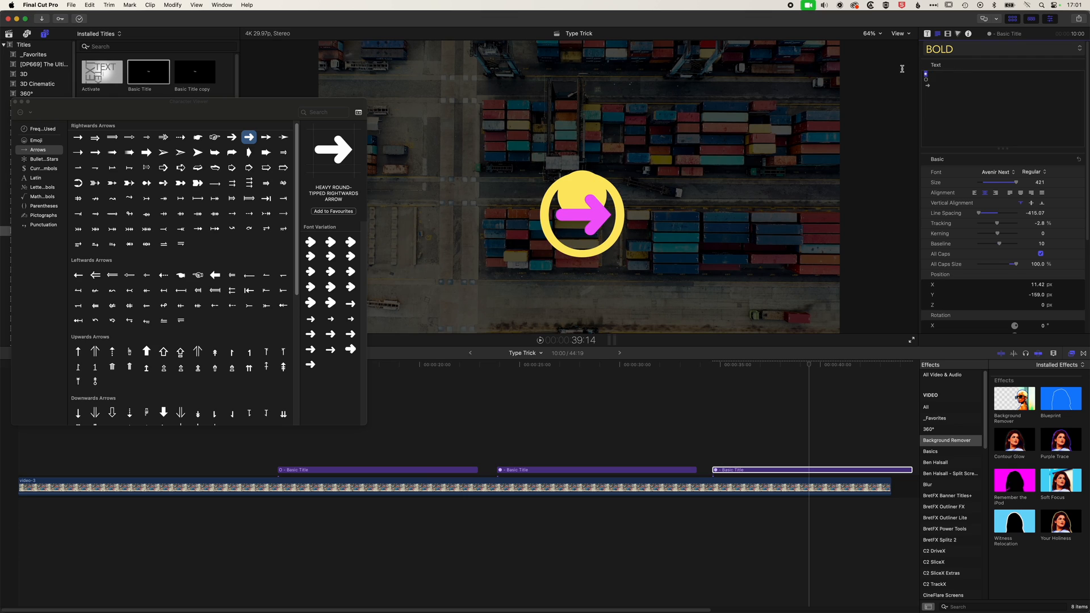
pyautogui.scroll(-3)
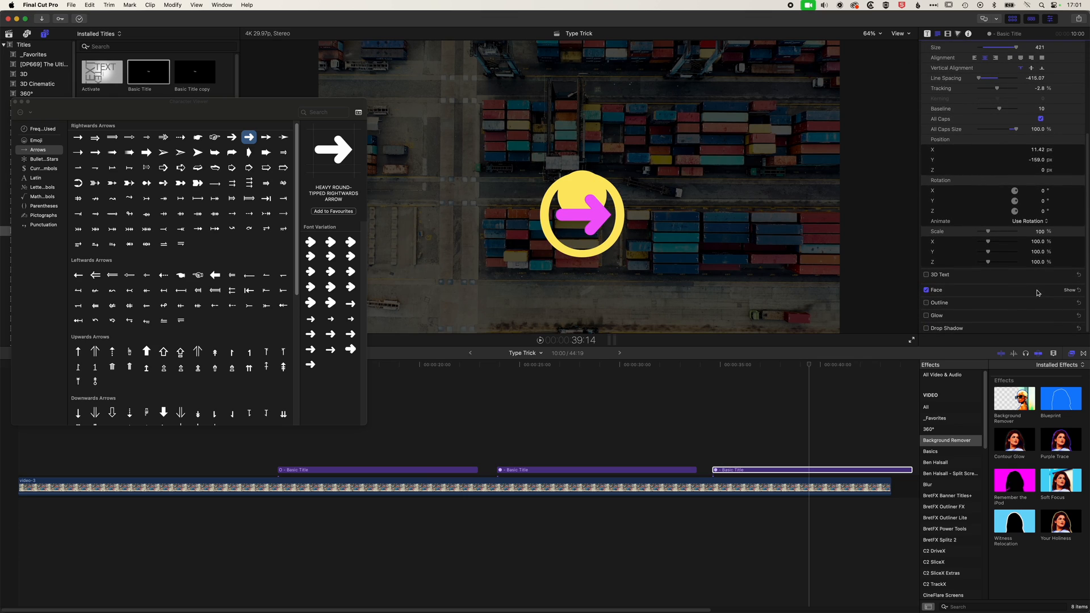
# Step: Set the new circle character's Face fill colour to orange
pyautogui.click(1070, 289)
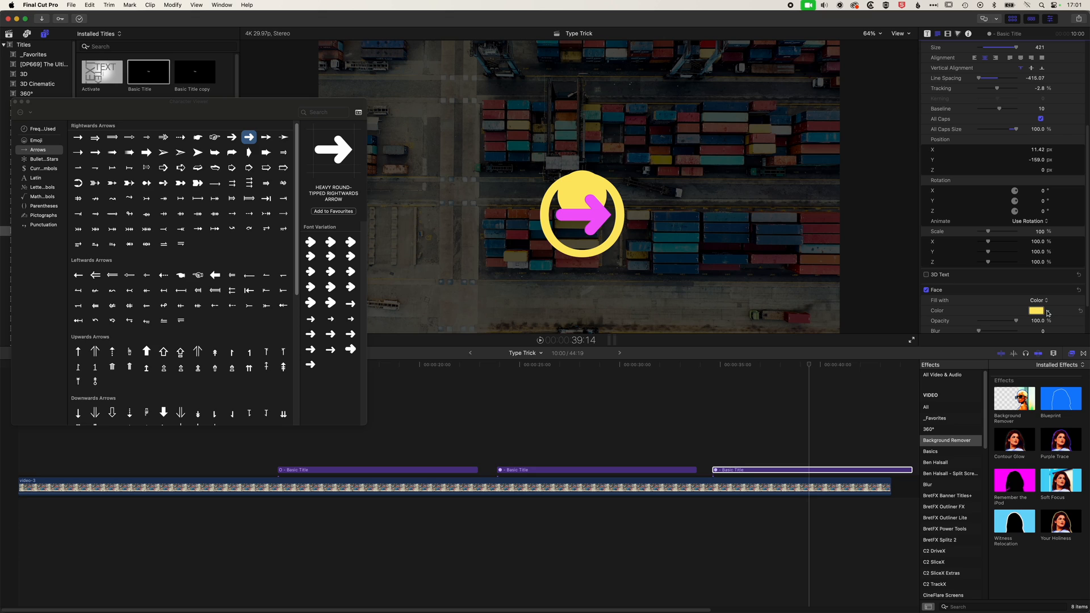
pyautogui.click(1035, 311)
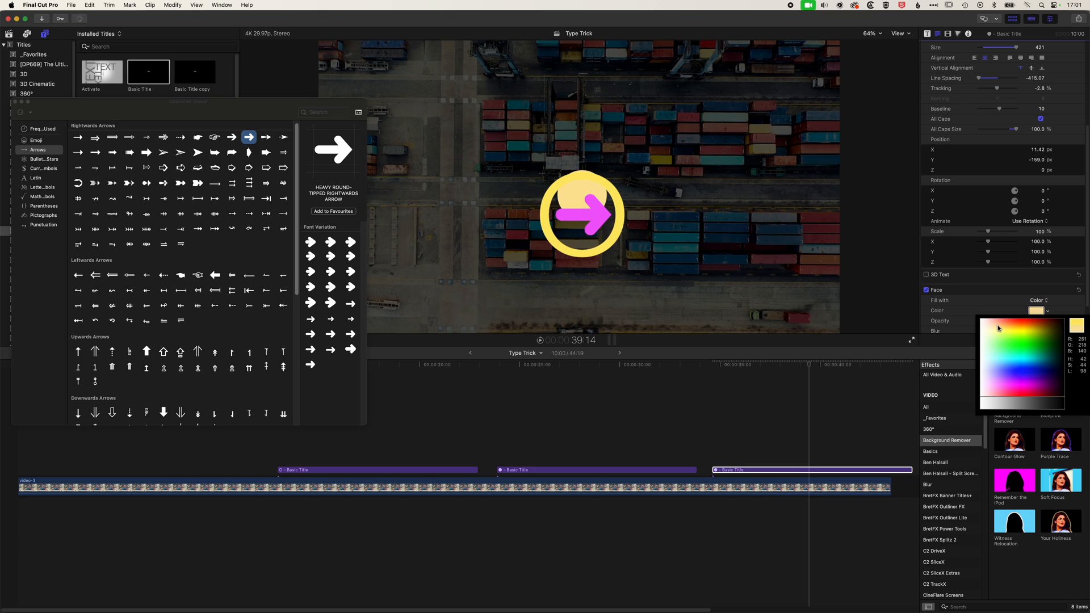
pyautogui.click(1026, 327)
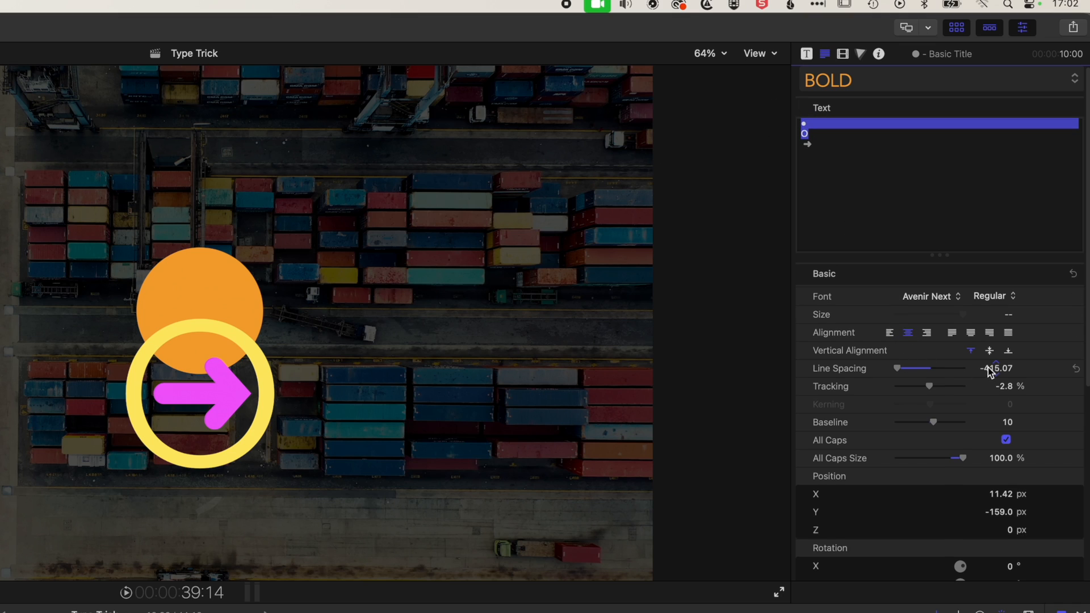
# Step: Collapse Line Spacing so the orange circle, ring and arrow overlap as one icon
pyautogui.moveTo(995, 368); pyautogui.dragTo(987, 373)
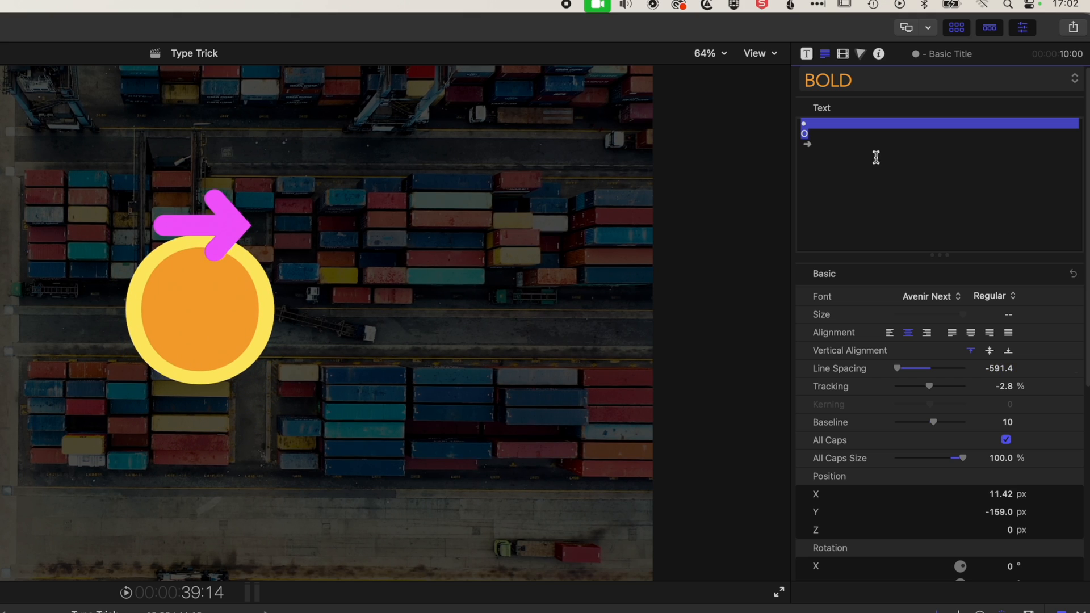
pyautogui.moveTo(903, 314); pyautogui.dragTo(963, 315)
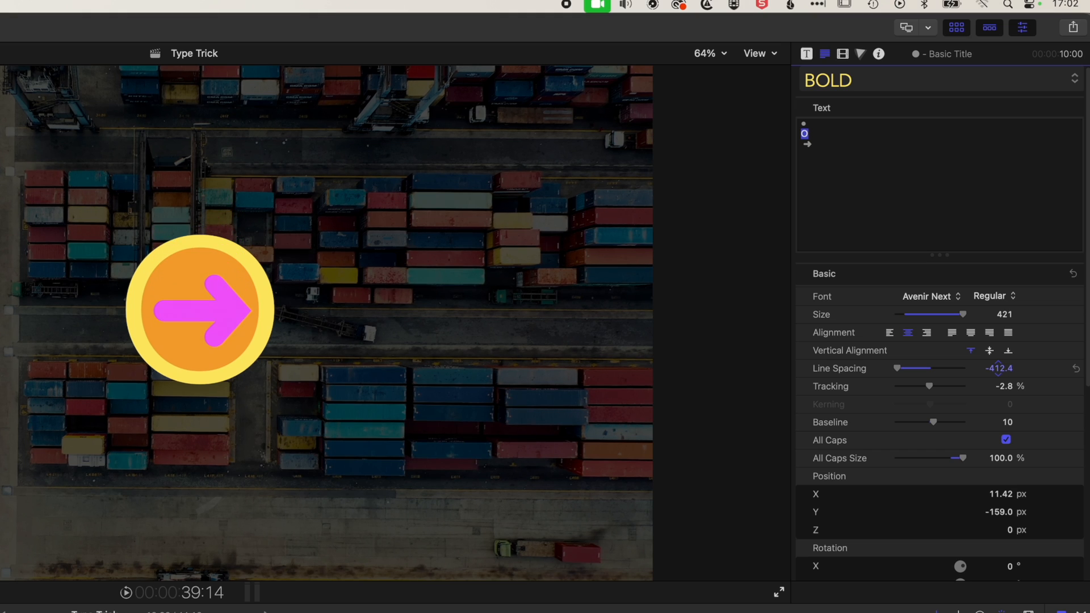
# Step: Move the finished circular icon to the left of frame centre over the footage
pyautogui.moveTo(202, 309); pyautogui.dragTo(299, 313)
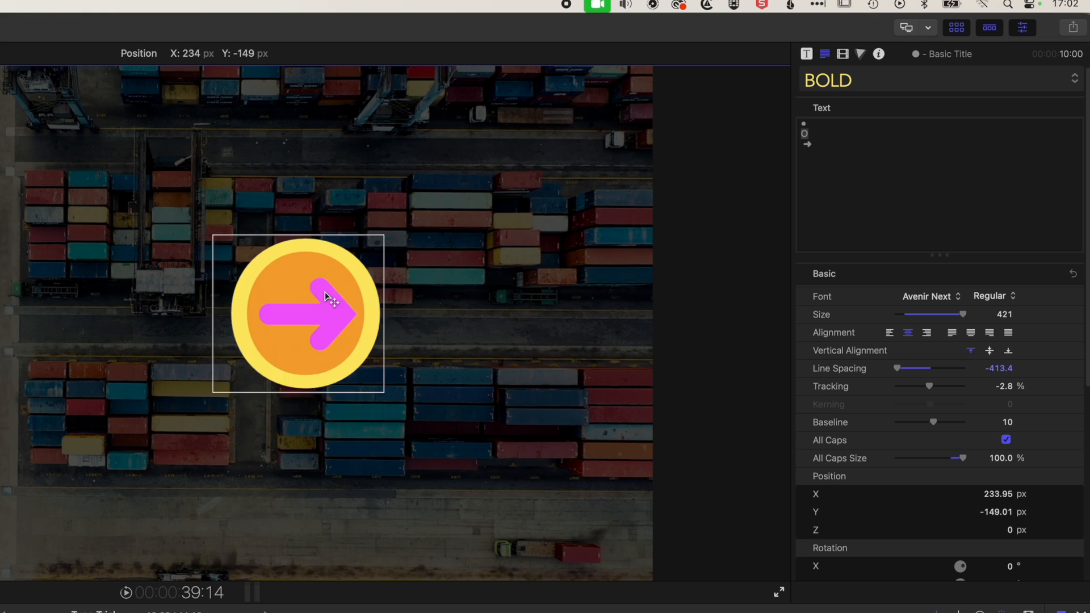
pyautogui.moveTo(327, 314); pyautogui.dragTo(196, 323)
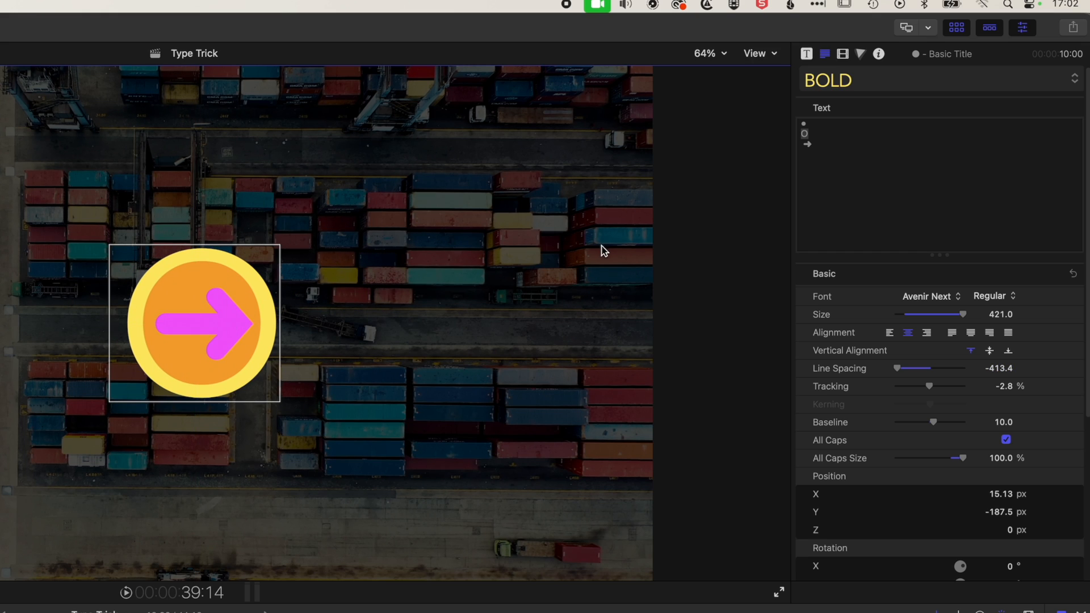
pyautogui.moveTo(824, 132)
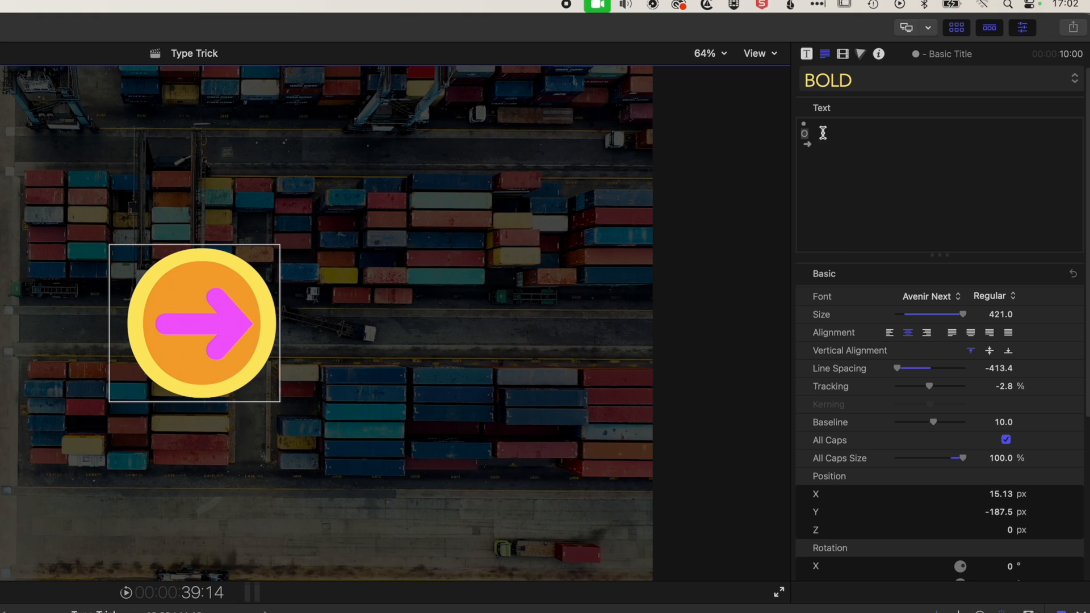
pyautogui.scroll(-3)
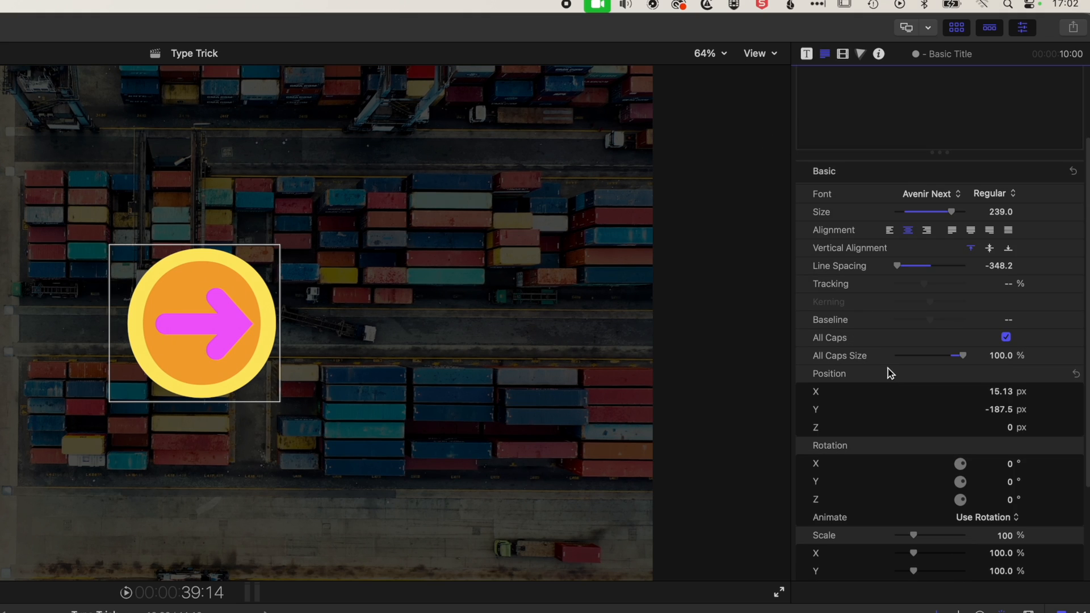
pyautogui.scroll(-3)
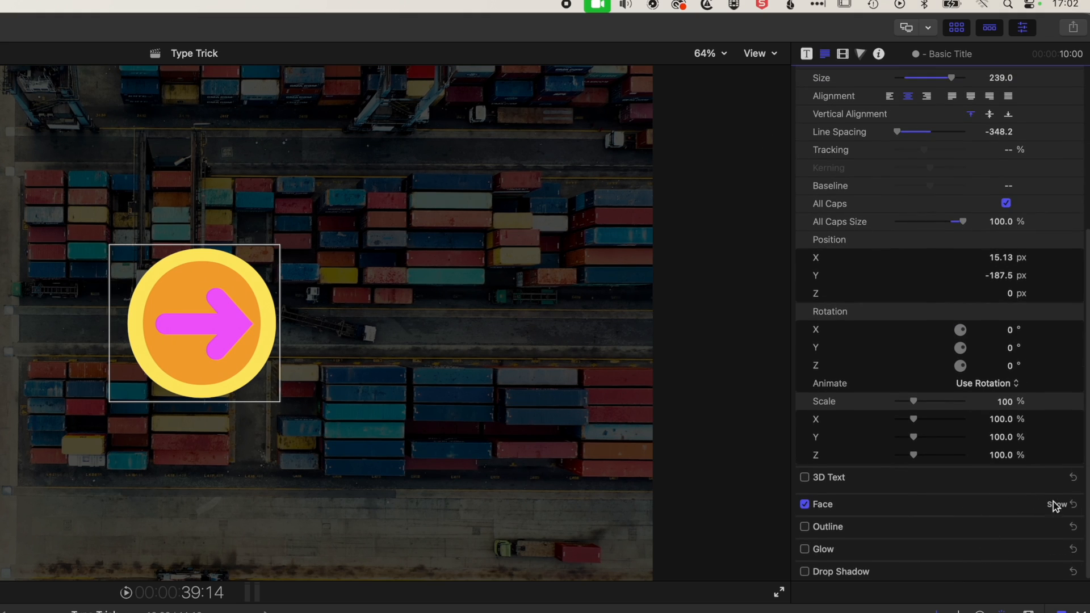